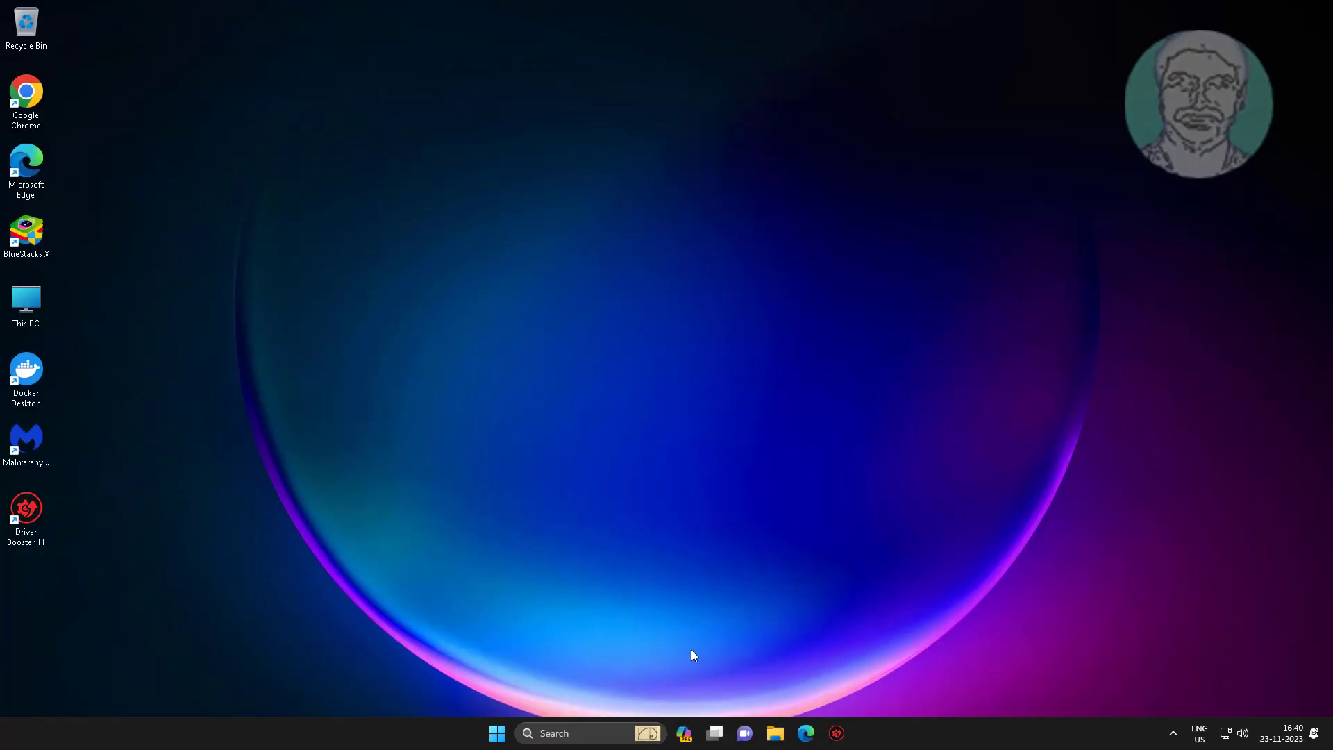
pyautogui.moveTo(553, 733)
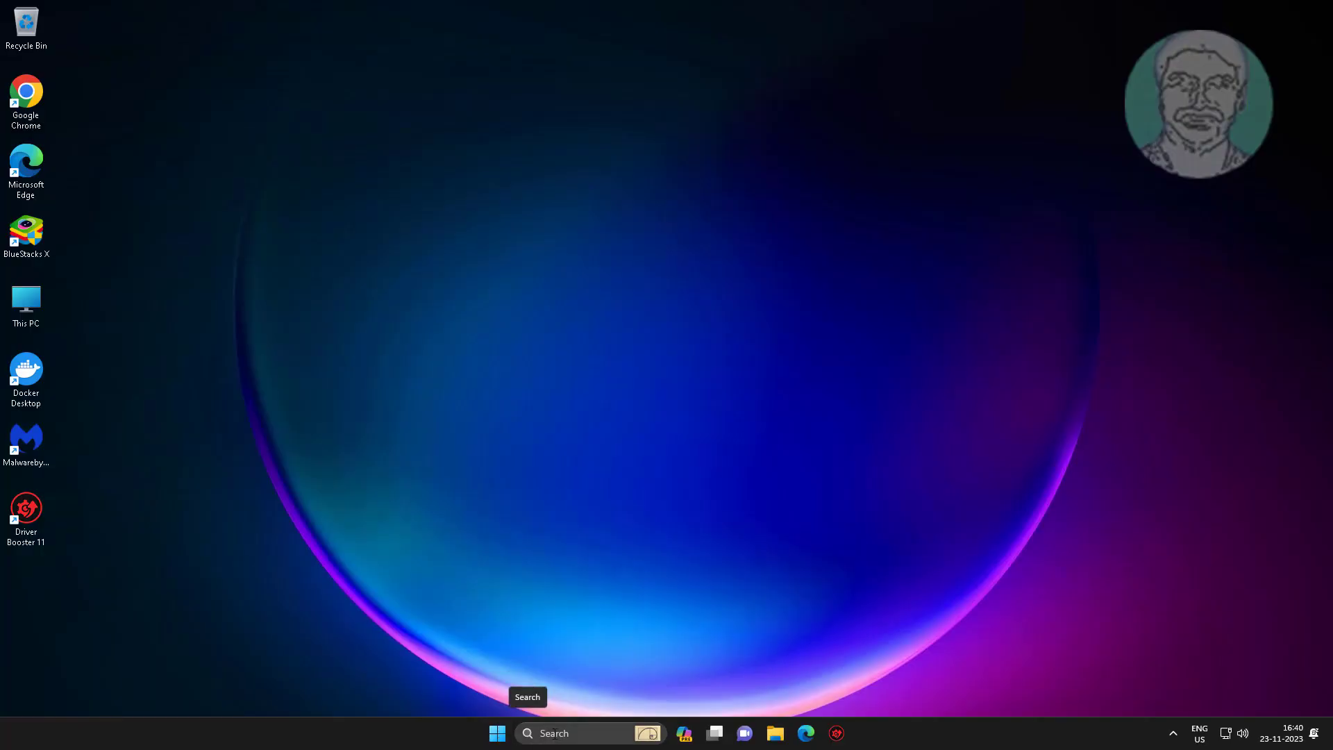
# - Search 'serv' in Windows Search to bring up the Services app as best match
pyautogui.write('services')
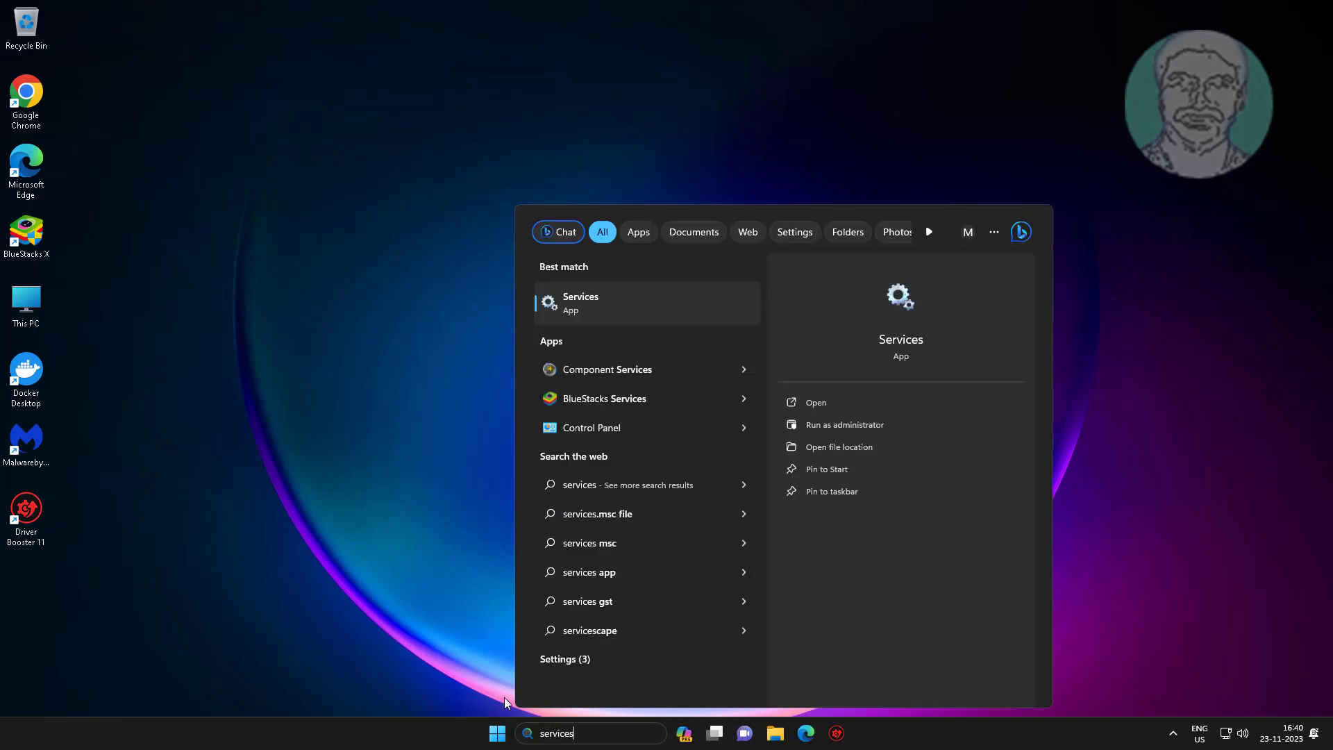
pyautogui.moveTo(590, 306)
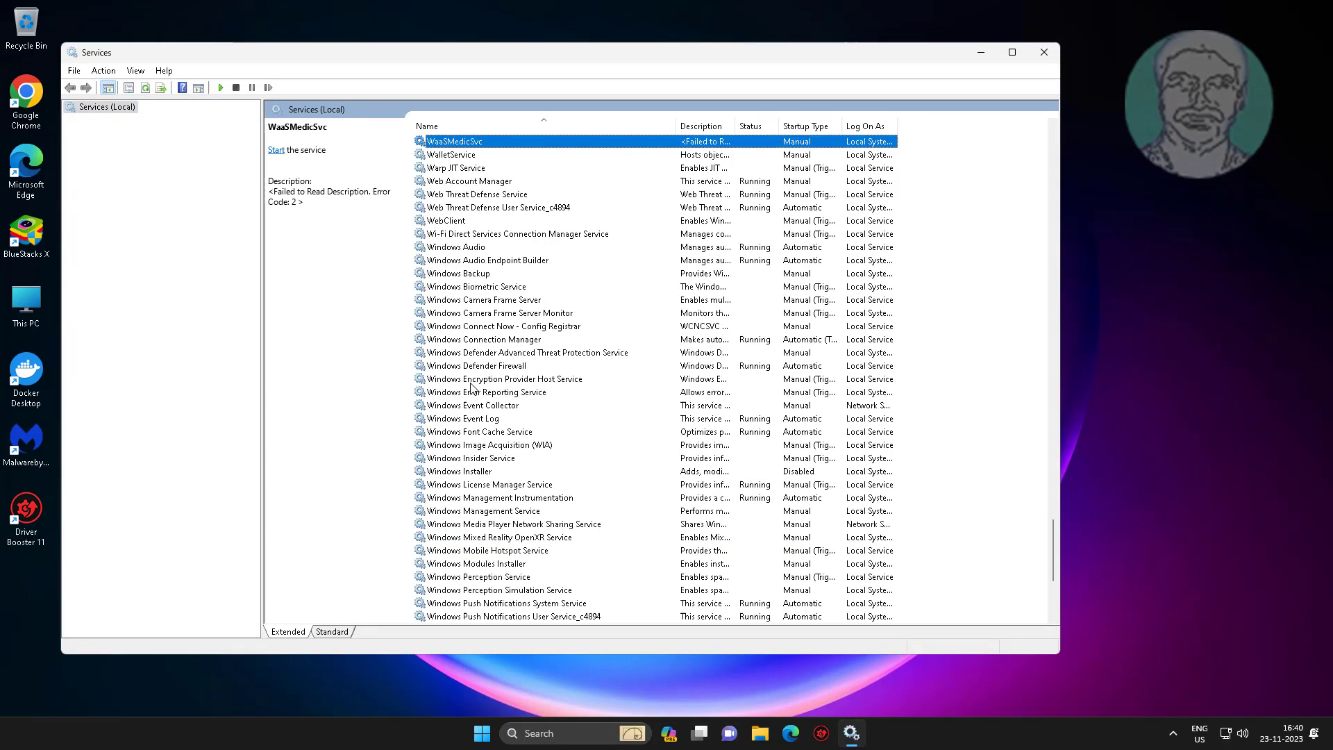
# - Check Windows Installer's properties show Disabled and Stopped, then minimize Services to the desktop
pyautogui.click(459, 471)
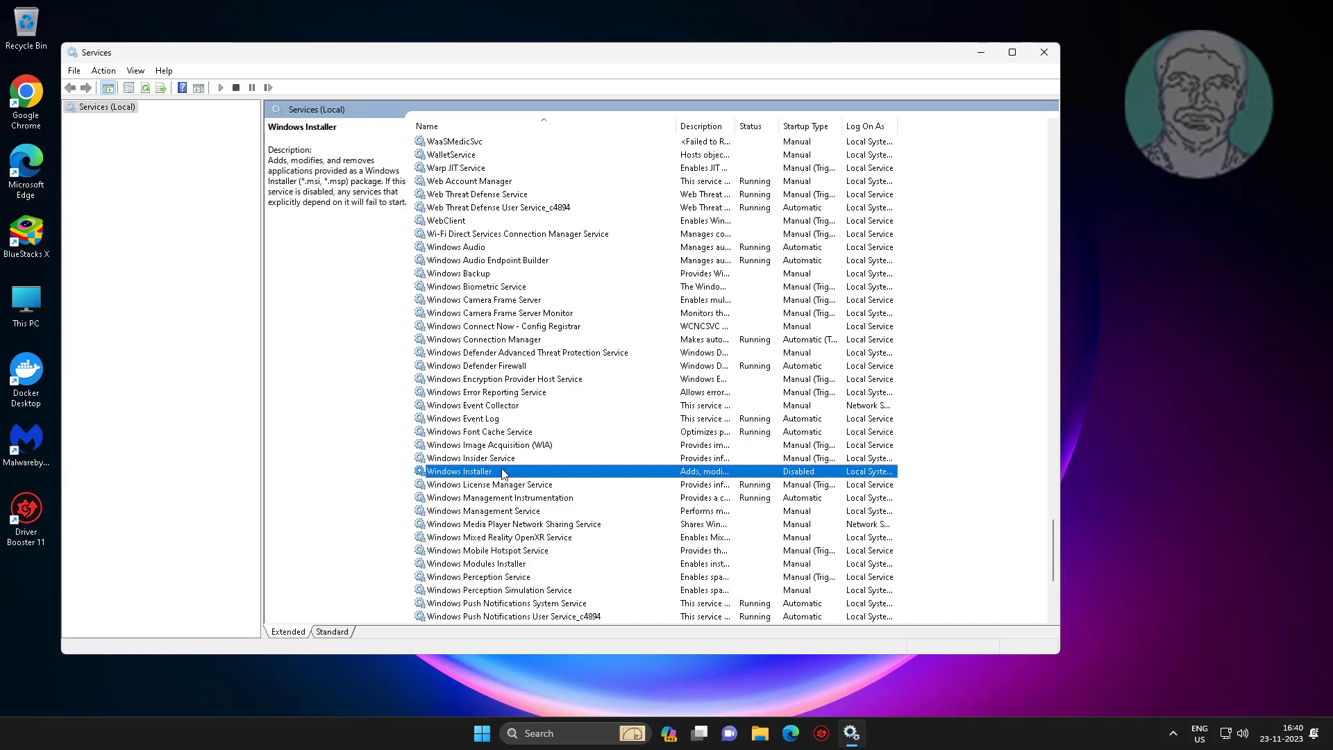
pyautogui.doubleClick(463, 470)
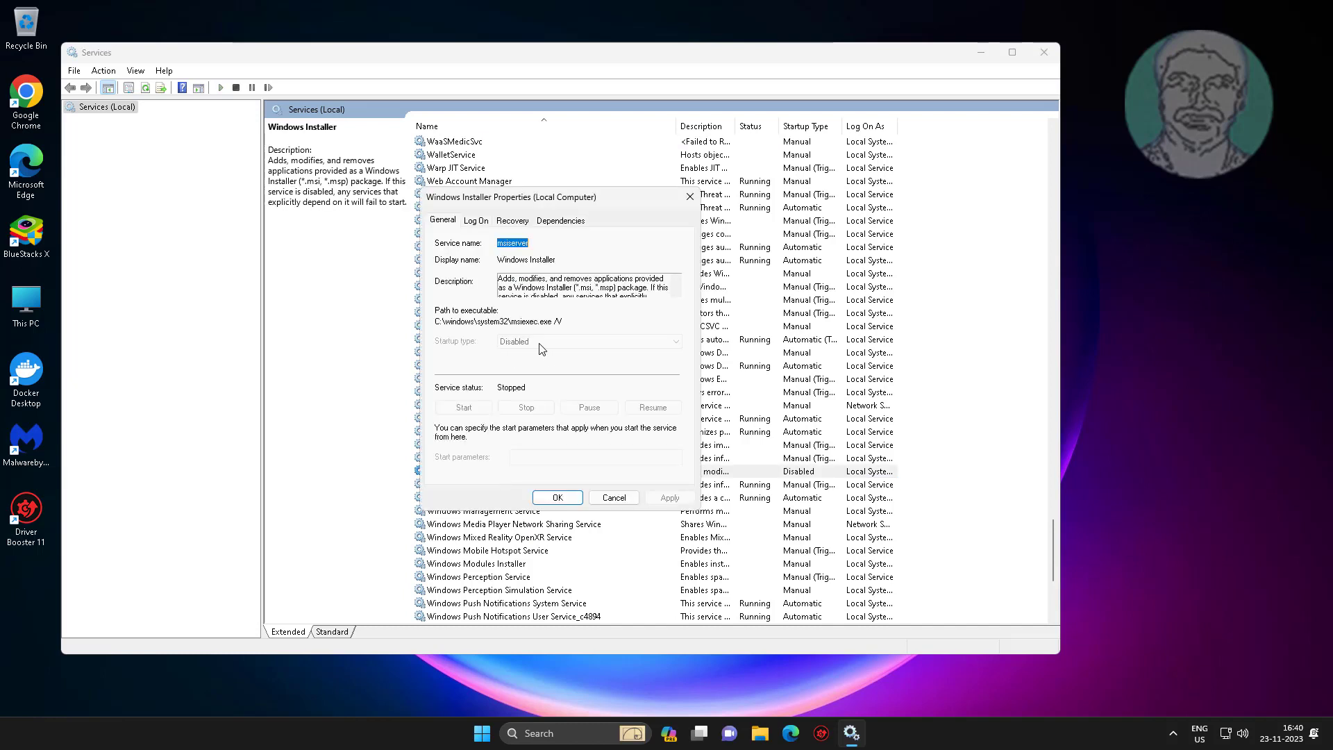
pyautogui.moveTo(479, 400)
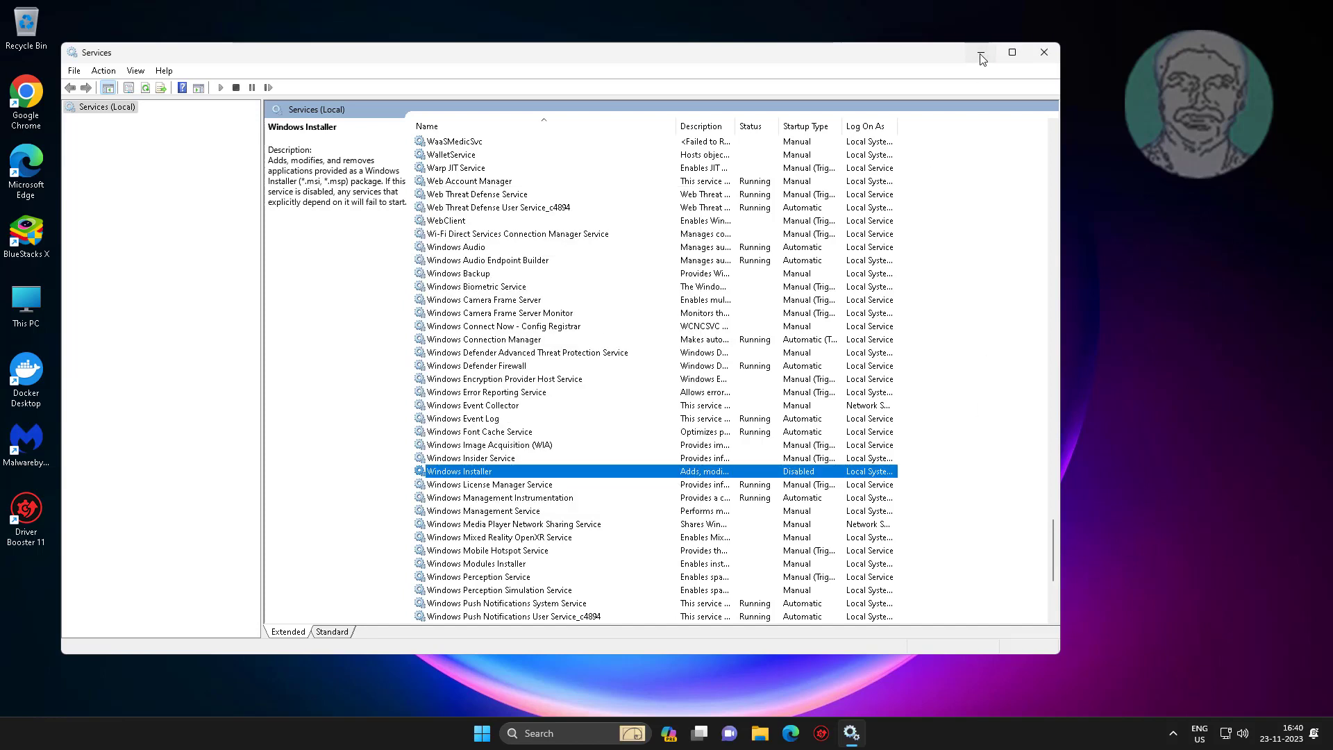
pyautogui.click(1044, 51)
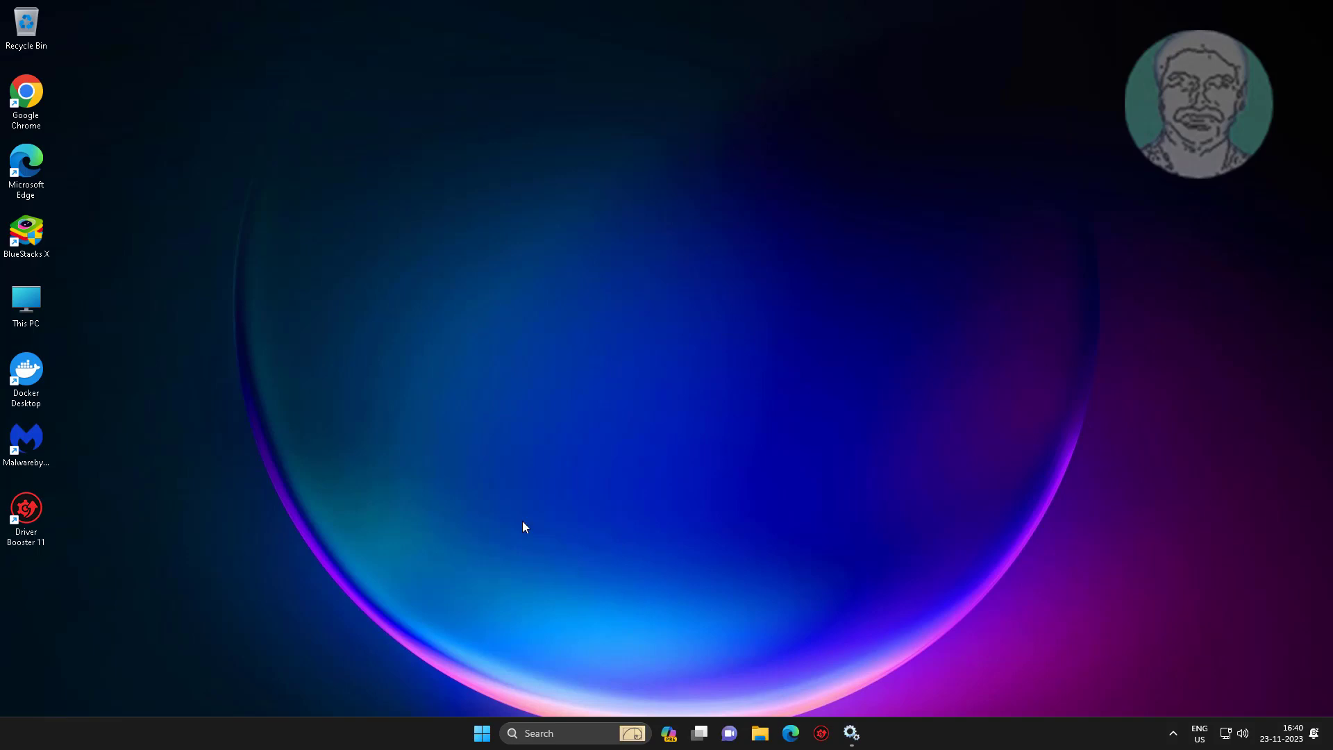
pyautogui.moveTo(851, 731)
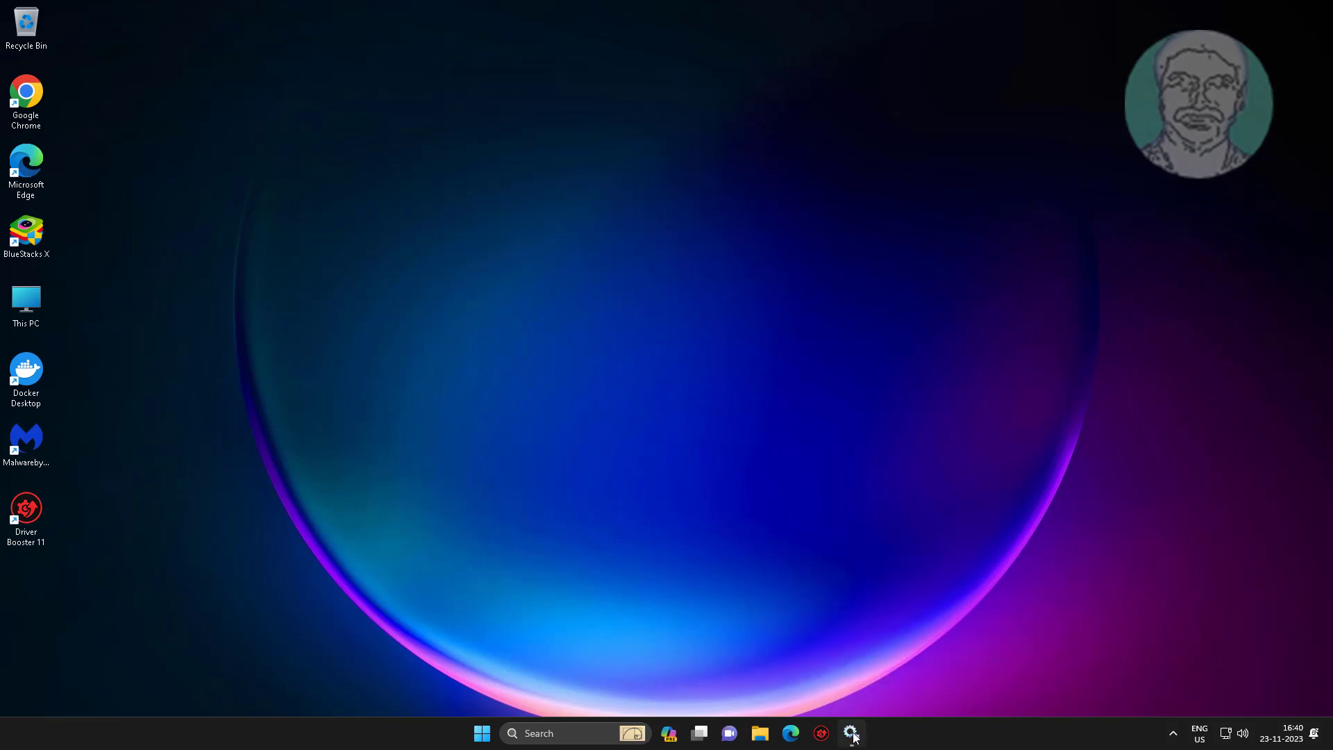
pyautogui.moveTo(1041, 55)
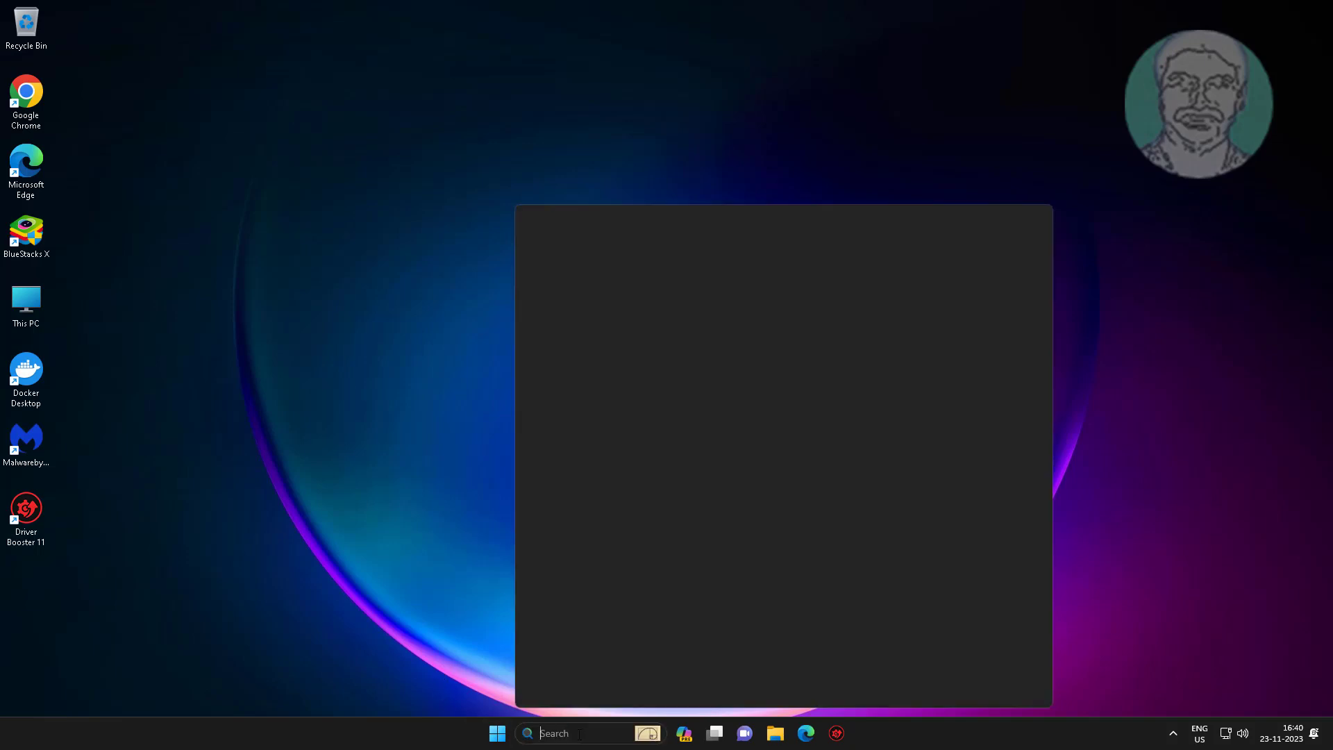
# - Launch Registry Editor via 'regedit' search and approve the UAC prompt
pyautogui.write('regedit')
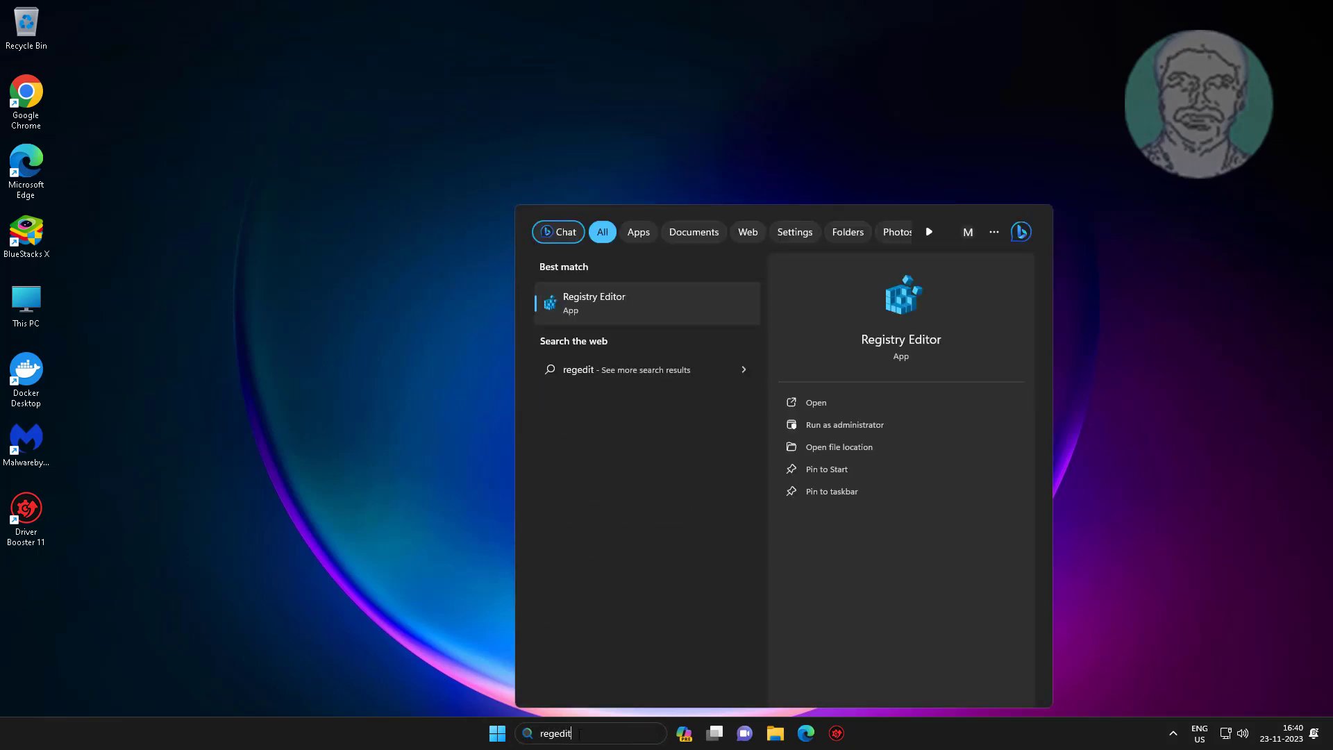
pyautogui.moveTo(614, 305)
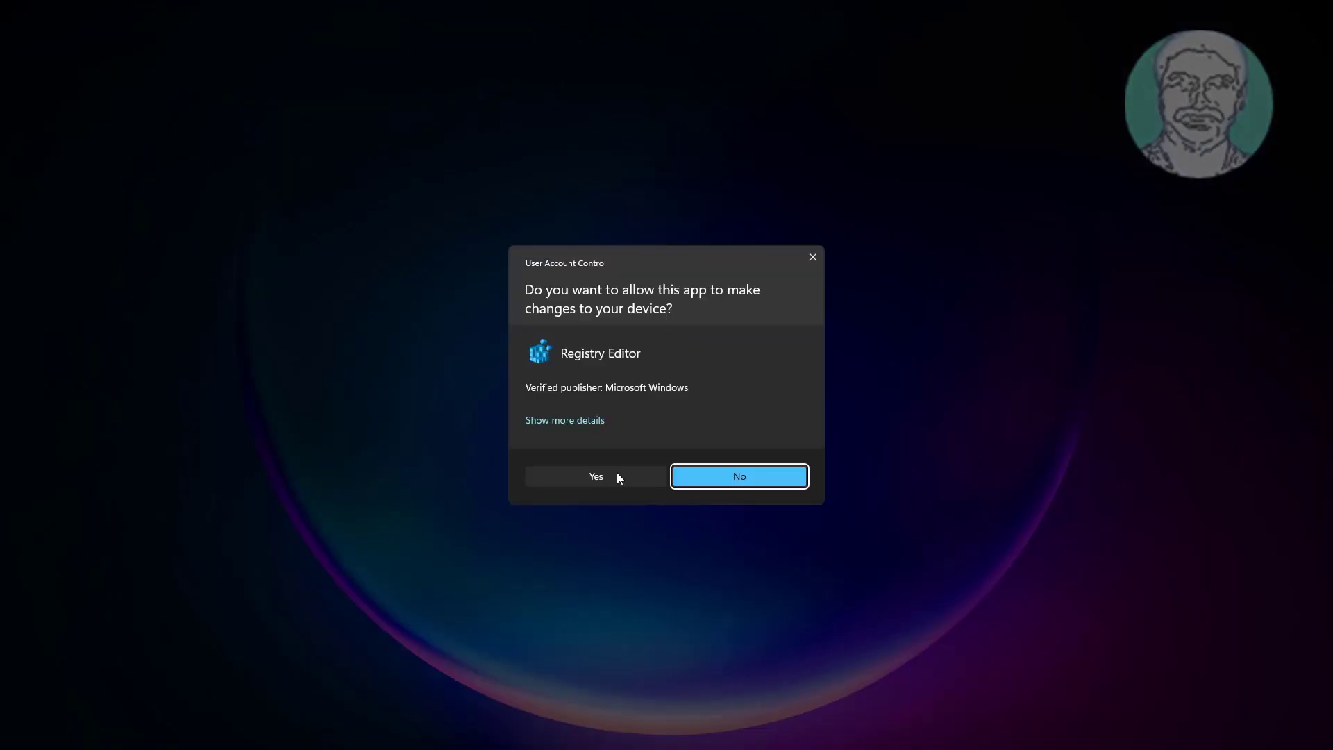
pyautogui.click(595, 476)
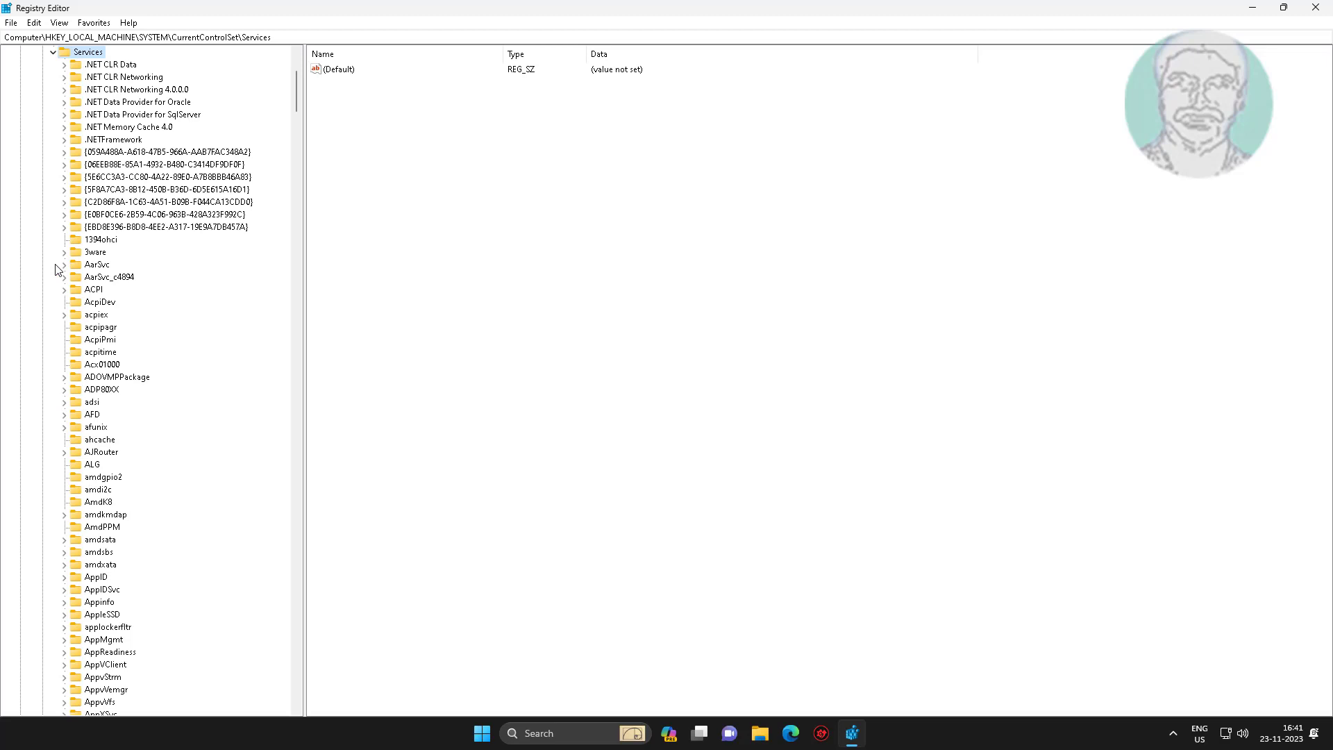
# - Navigate under HKLM\SYSTEM\CurrentControlSet\Services to the msiserver key and select its Start value (4)
pyautogui.scroll(-3)
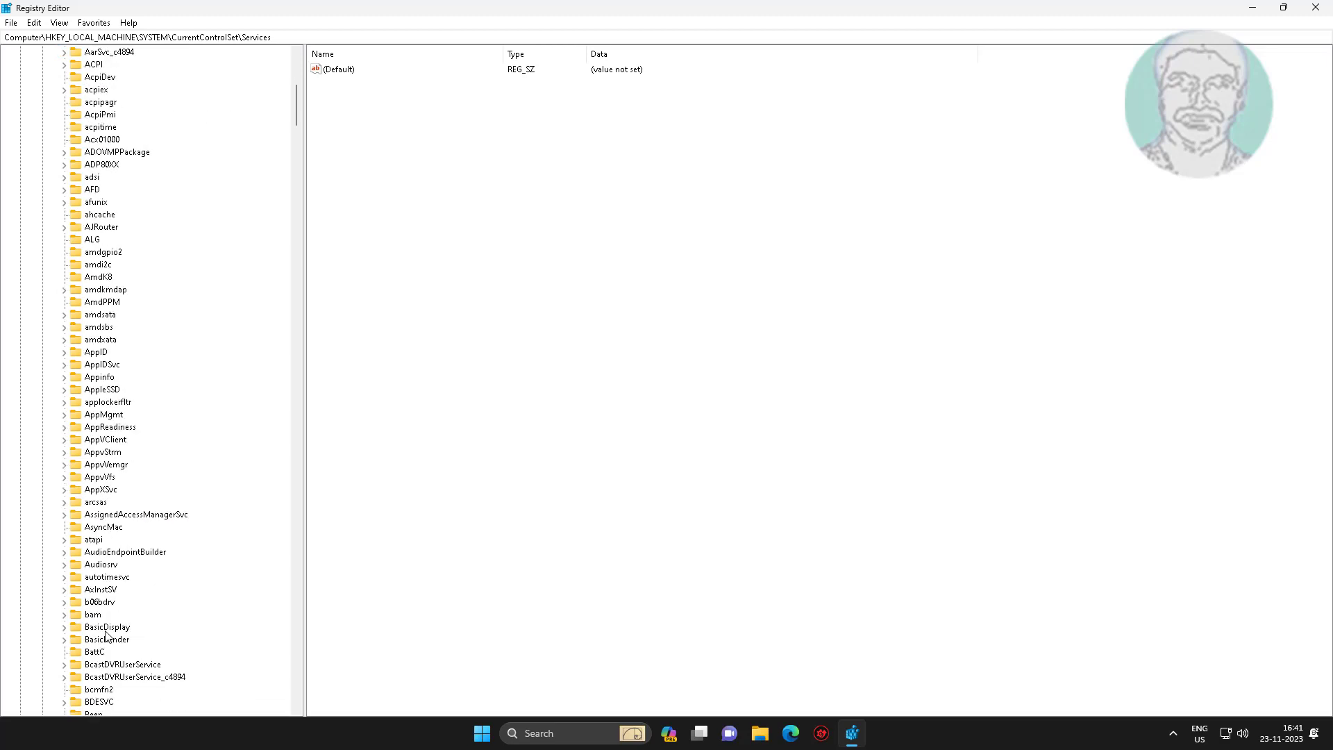
pyautogui.click(107, 663)
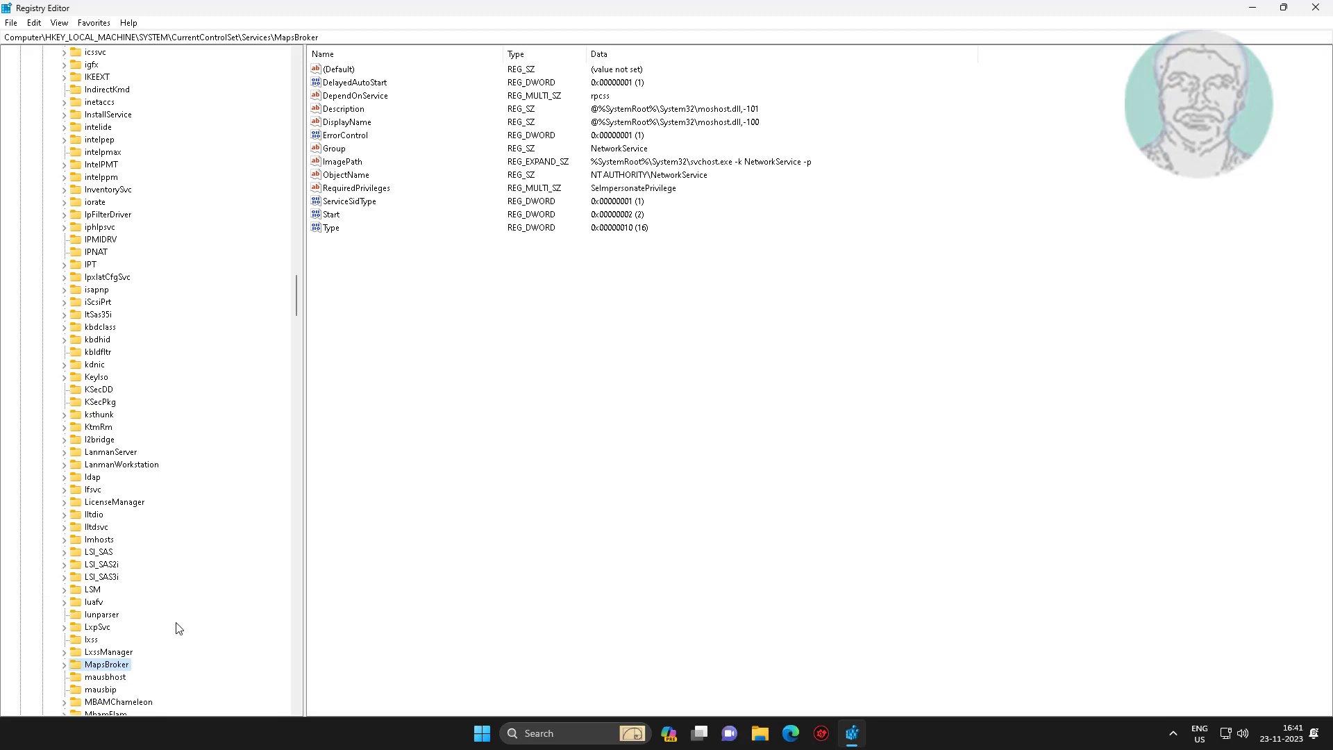
pyautogui.scroll(-3)
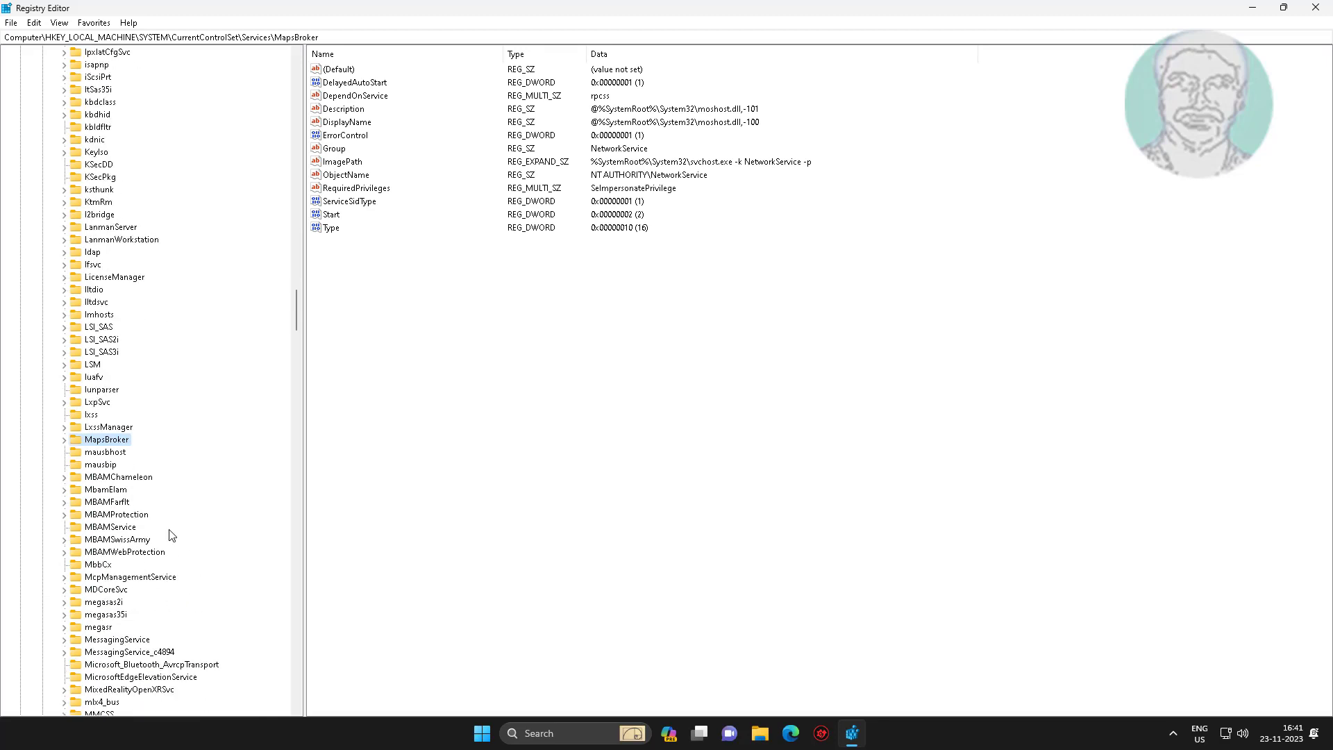
pyautogui.scroll(-3)
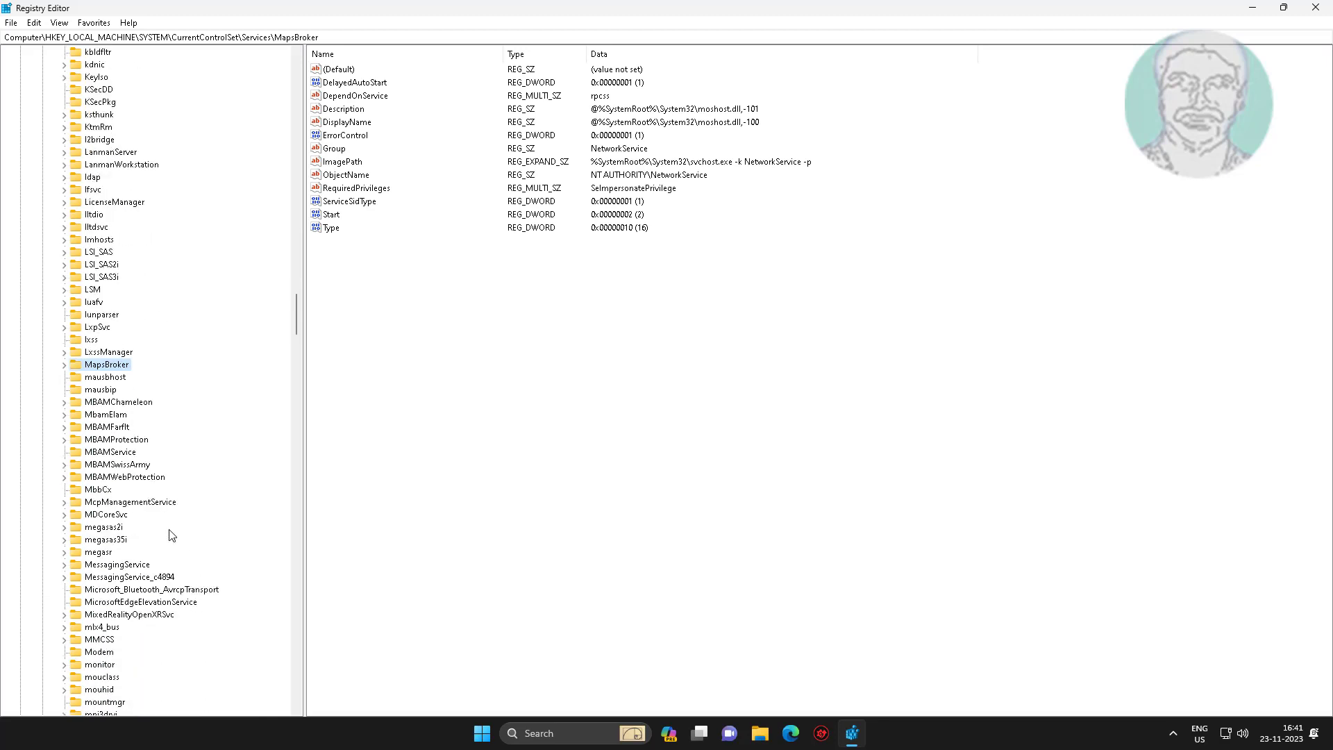
pyautogui.scroll(-3)
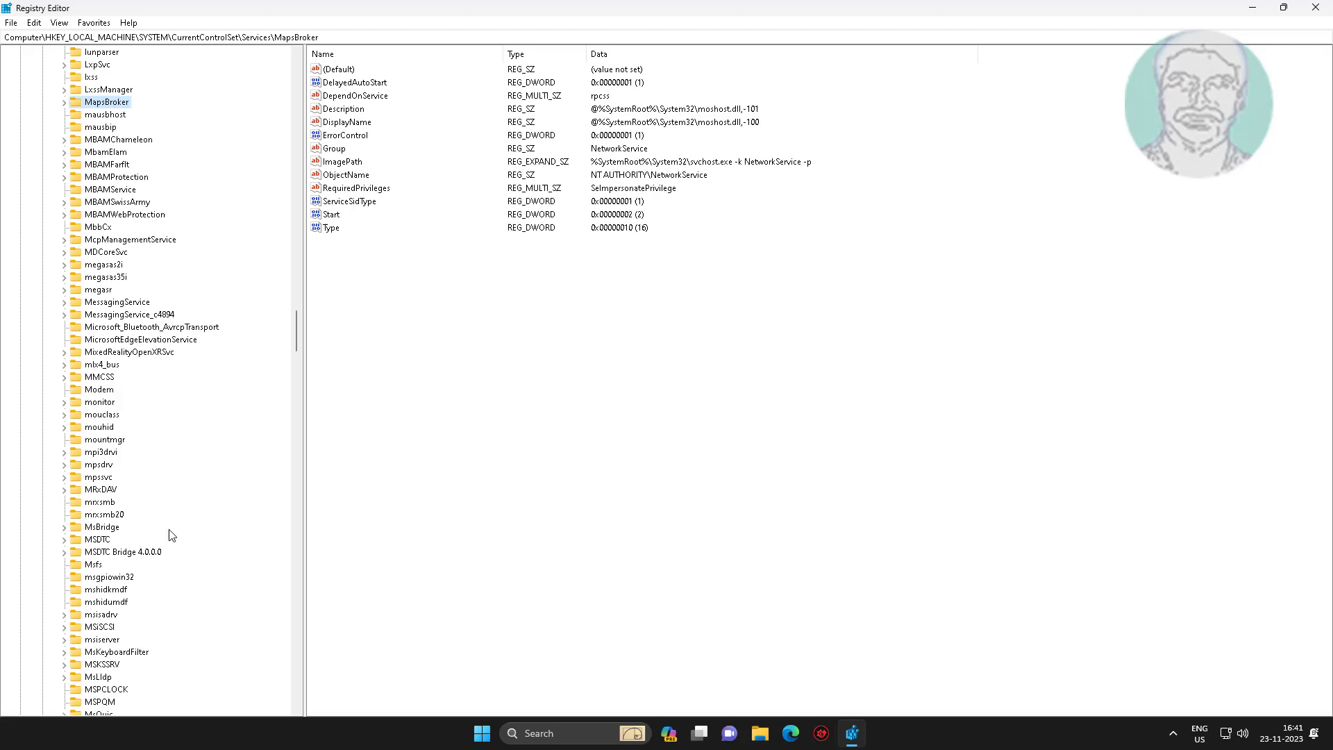
pyautogui.scroll(-3)
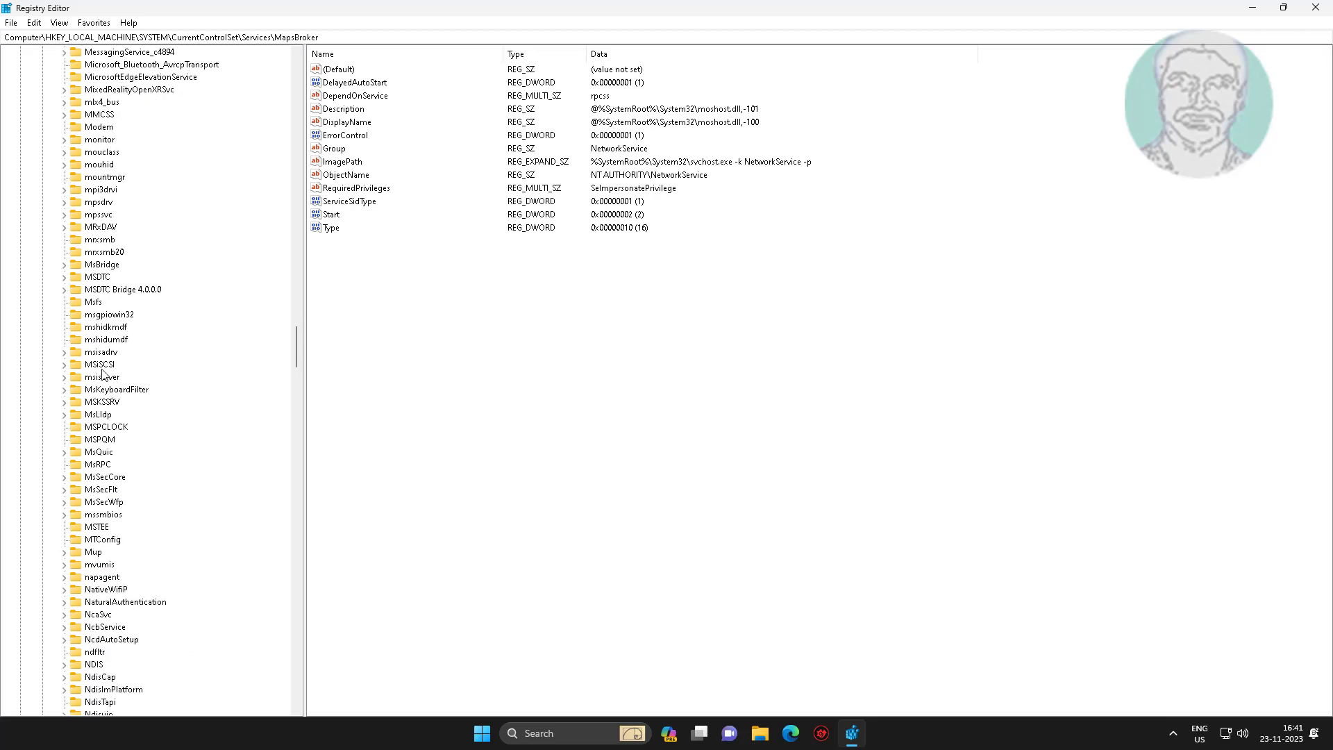
pyautogui.moveTo(117, 369)
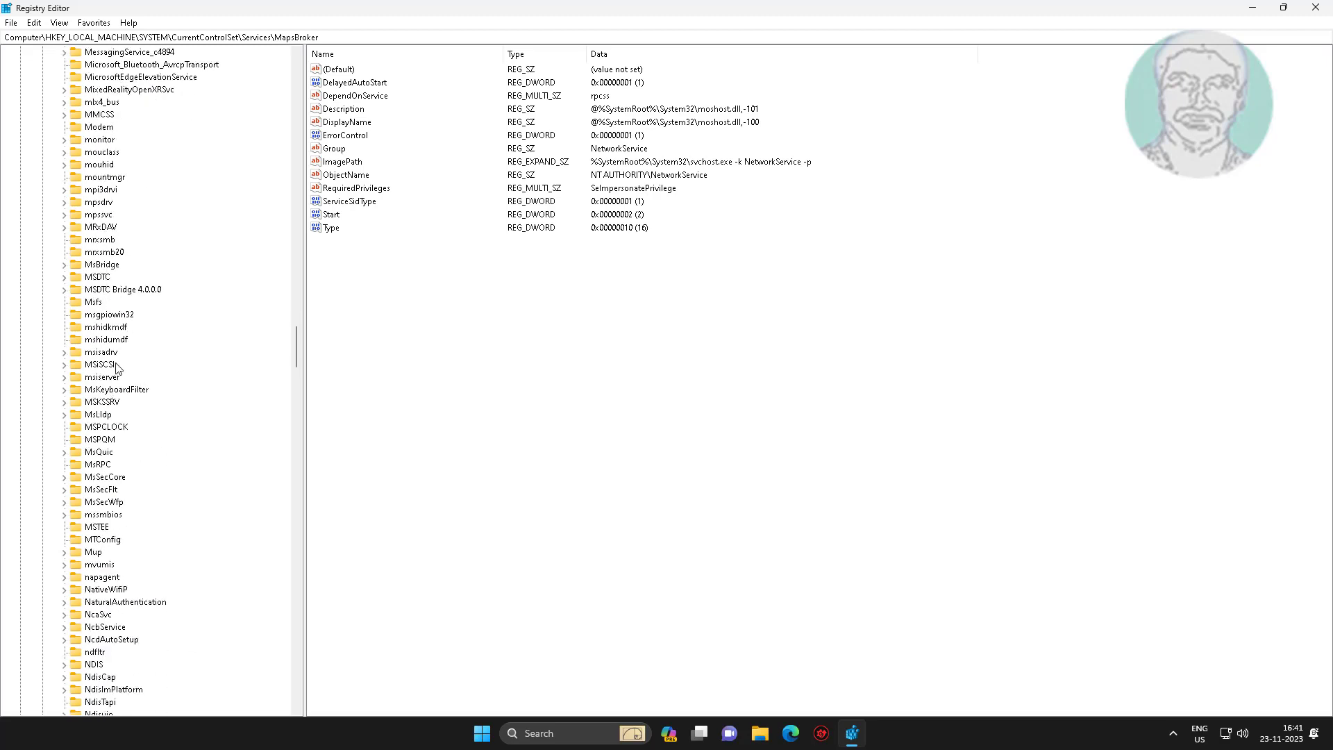
pyautogui.click(102, 376)
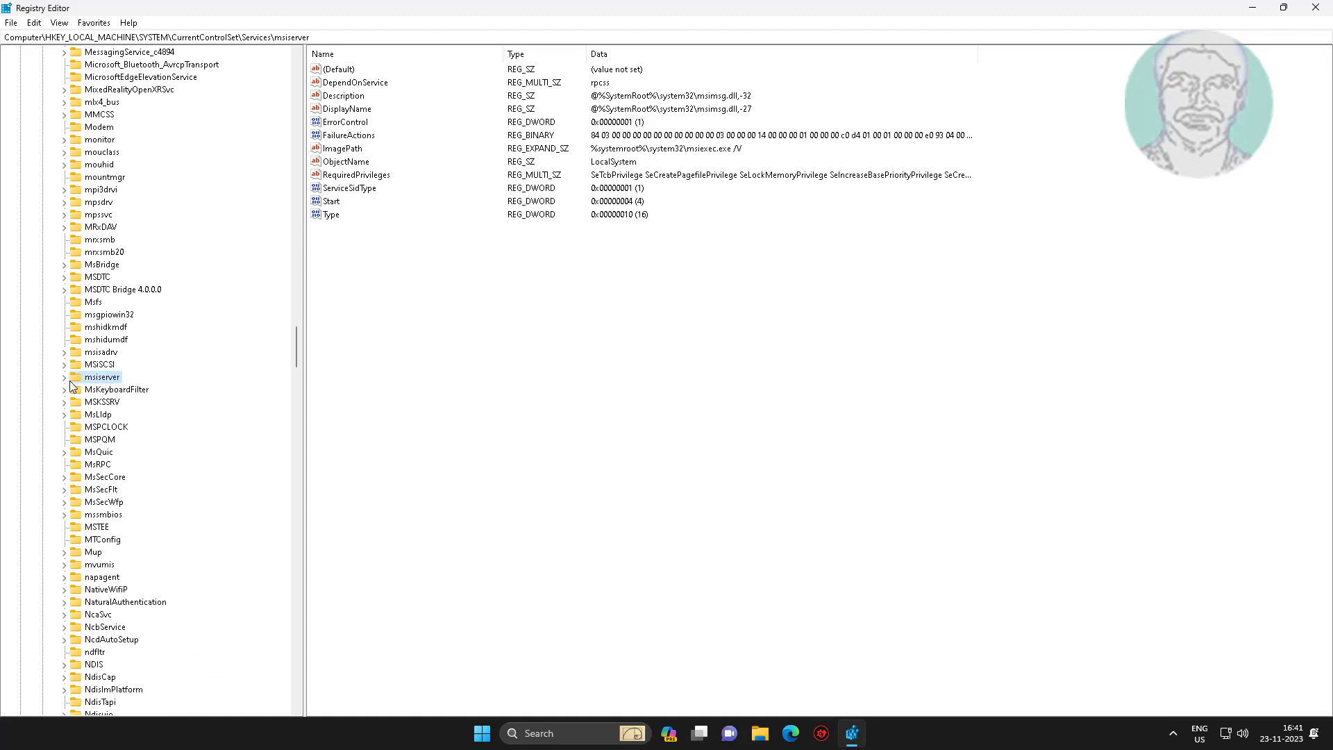
pyautogui.click(65, 376)
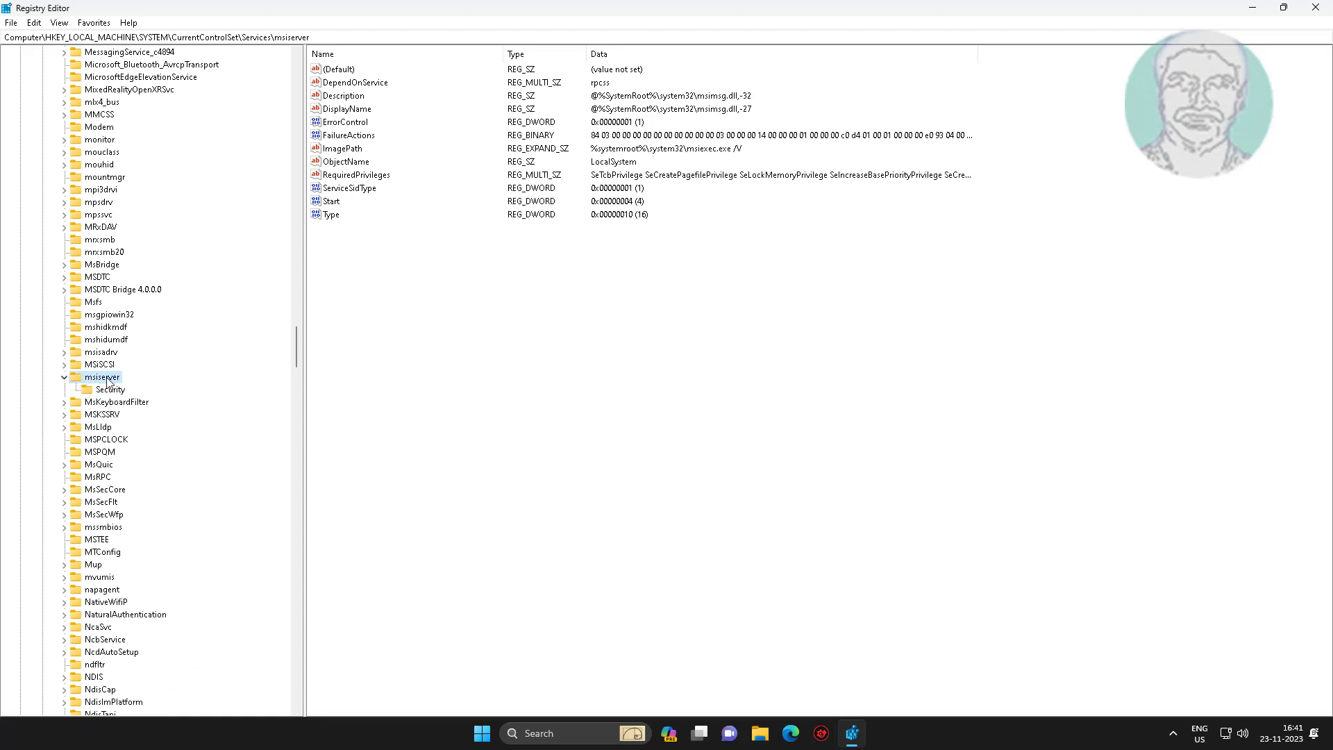
pyautogui.click(331, 200)
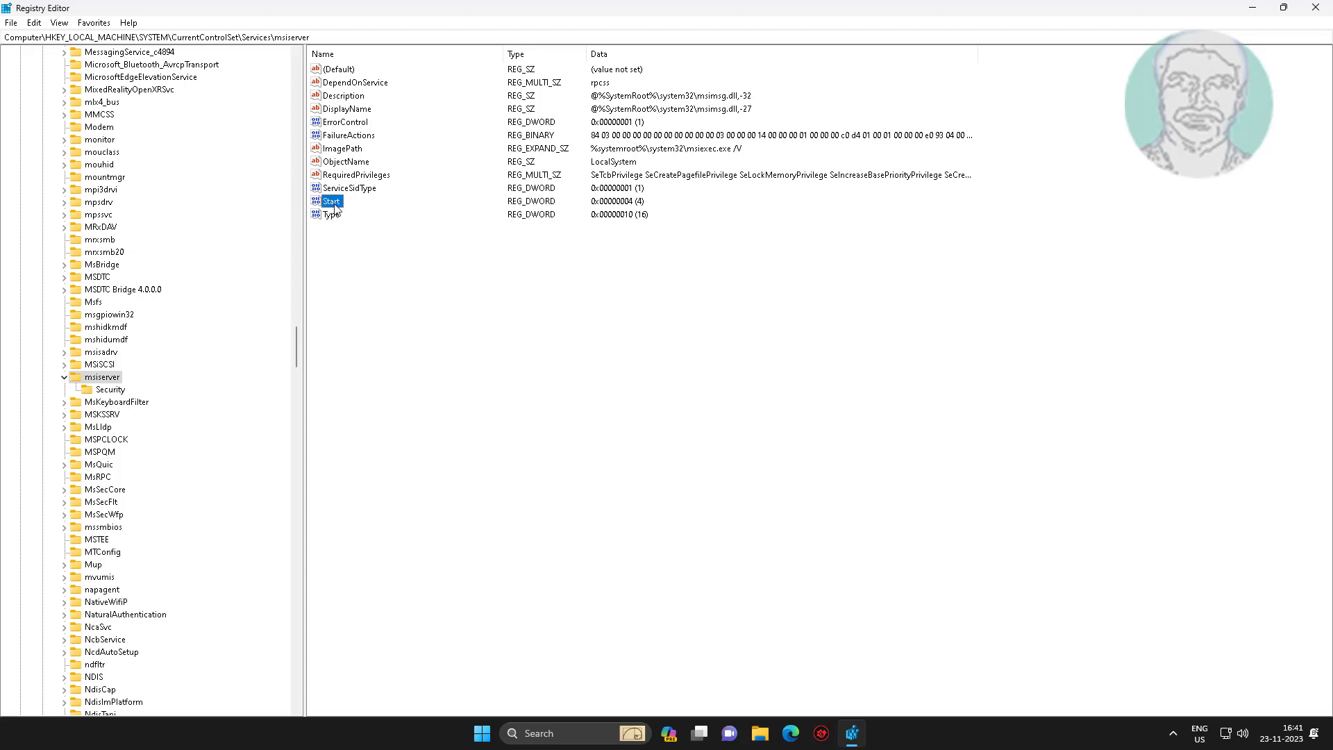
# - Change the msiserver Start value data from 4 to 3 (manual)
pyautogui.doubleClick(331, 200)
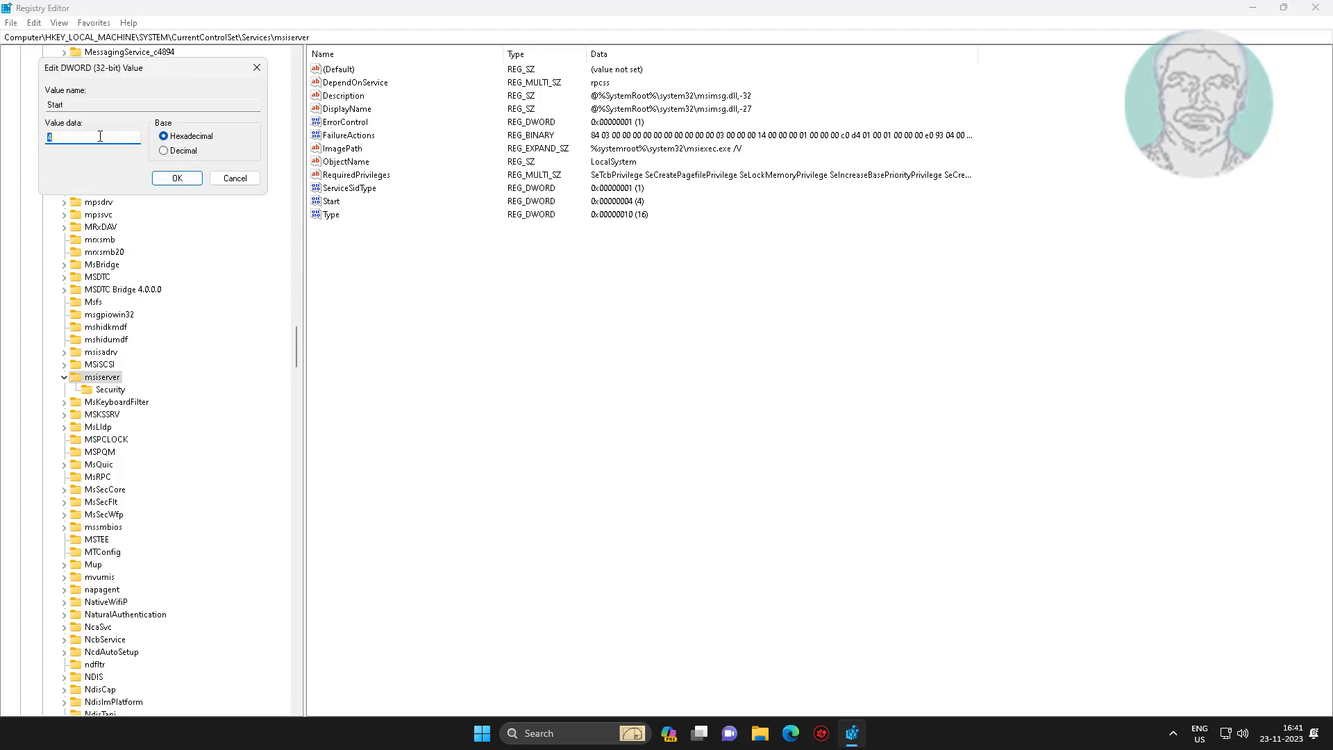
pyautogui.write('3')
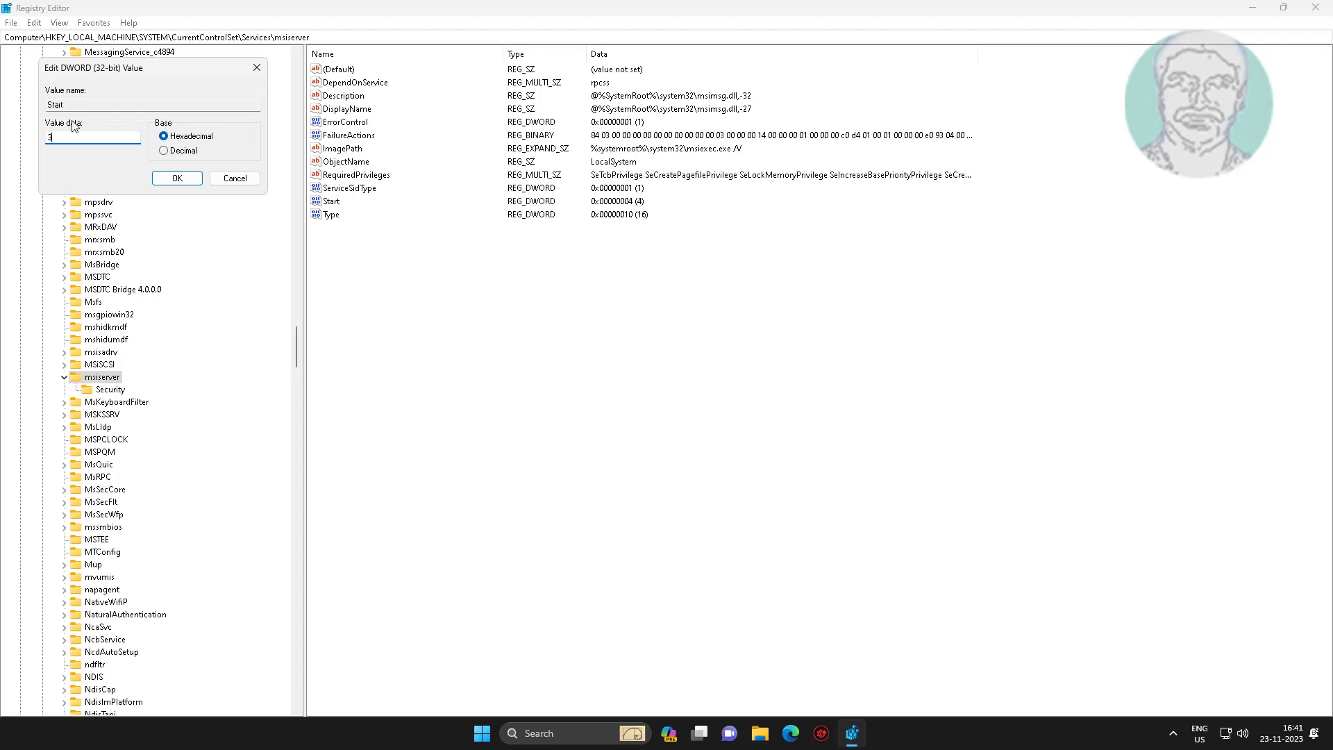
pyautogui.click(176, 179)
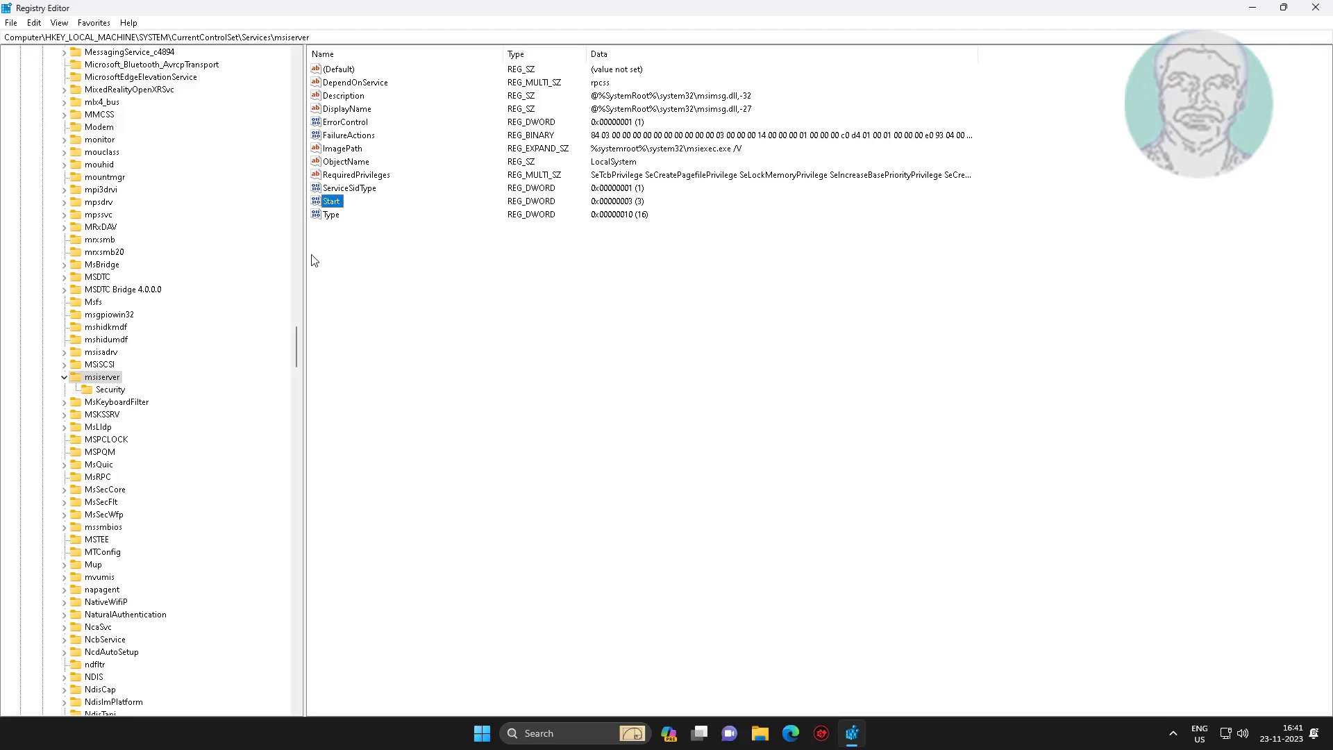
pyautogui.moveTo(295, 357)
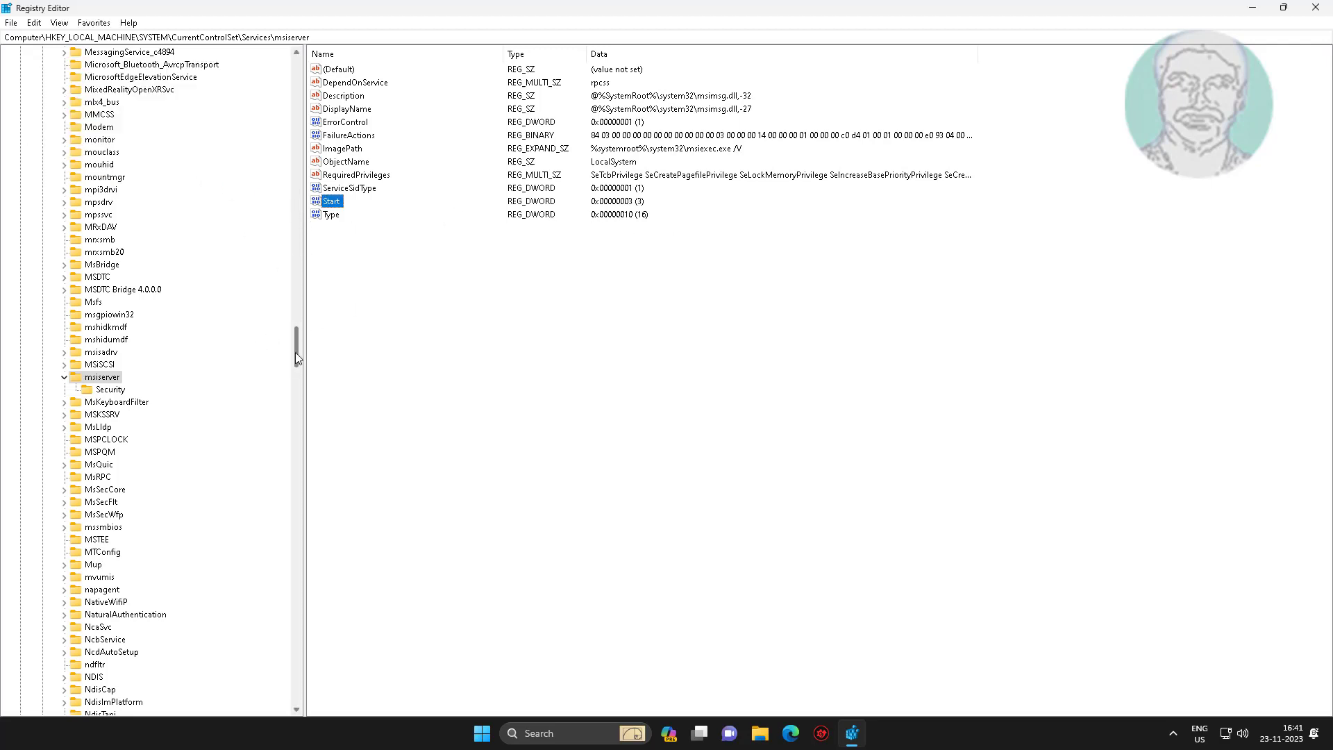
# - Collapse the registry tree and close Registry Editor
pyautogui.scroll(3)
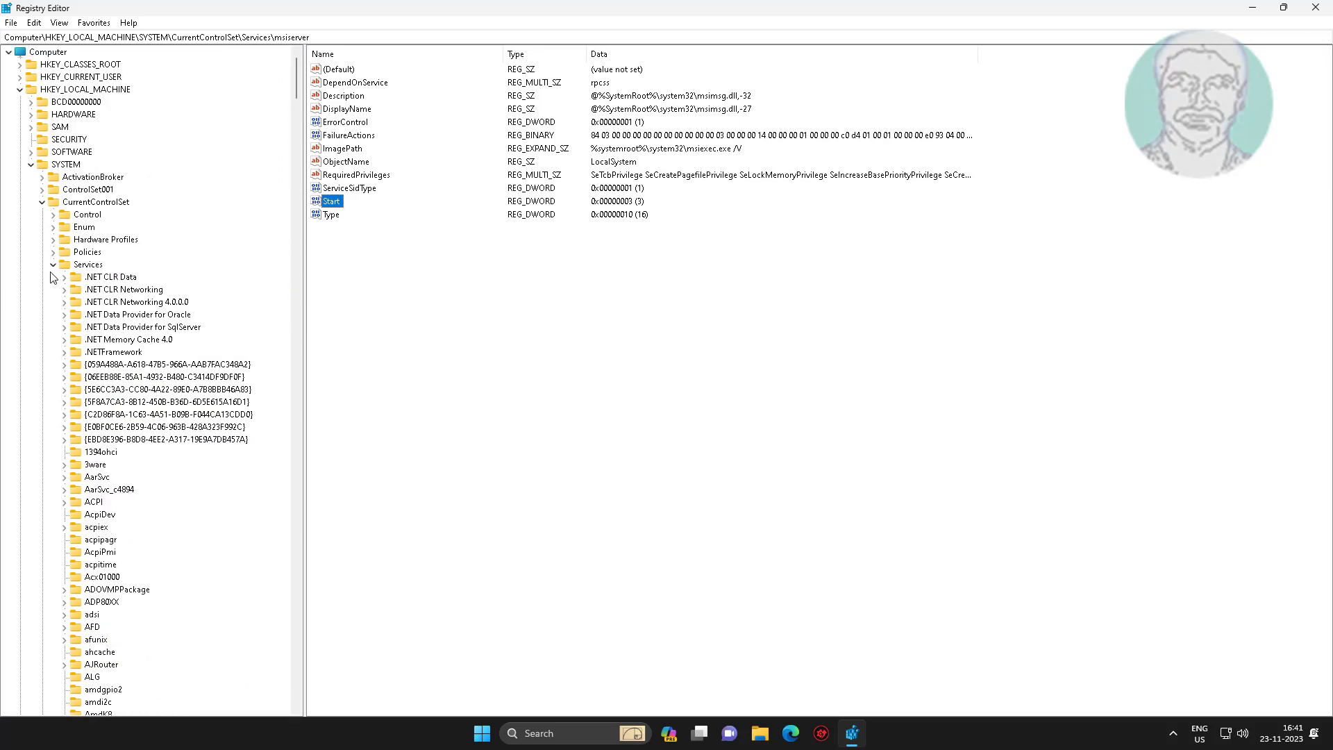
pyautogui.click(65, 164)
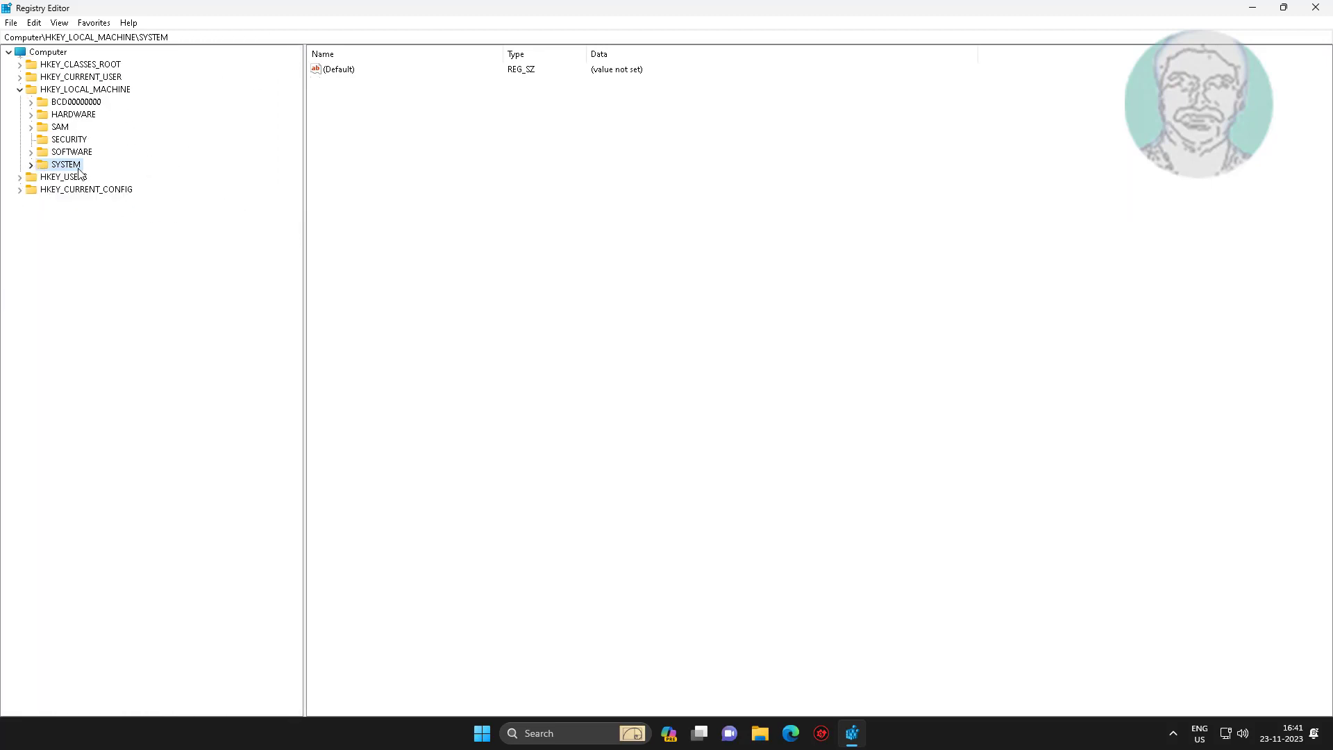
pyautogui.click(1316, 8)
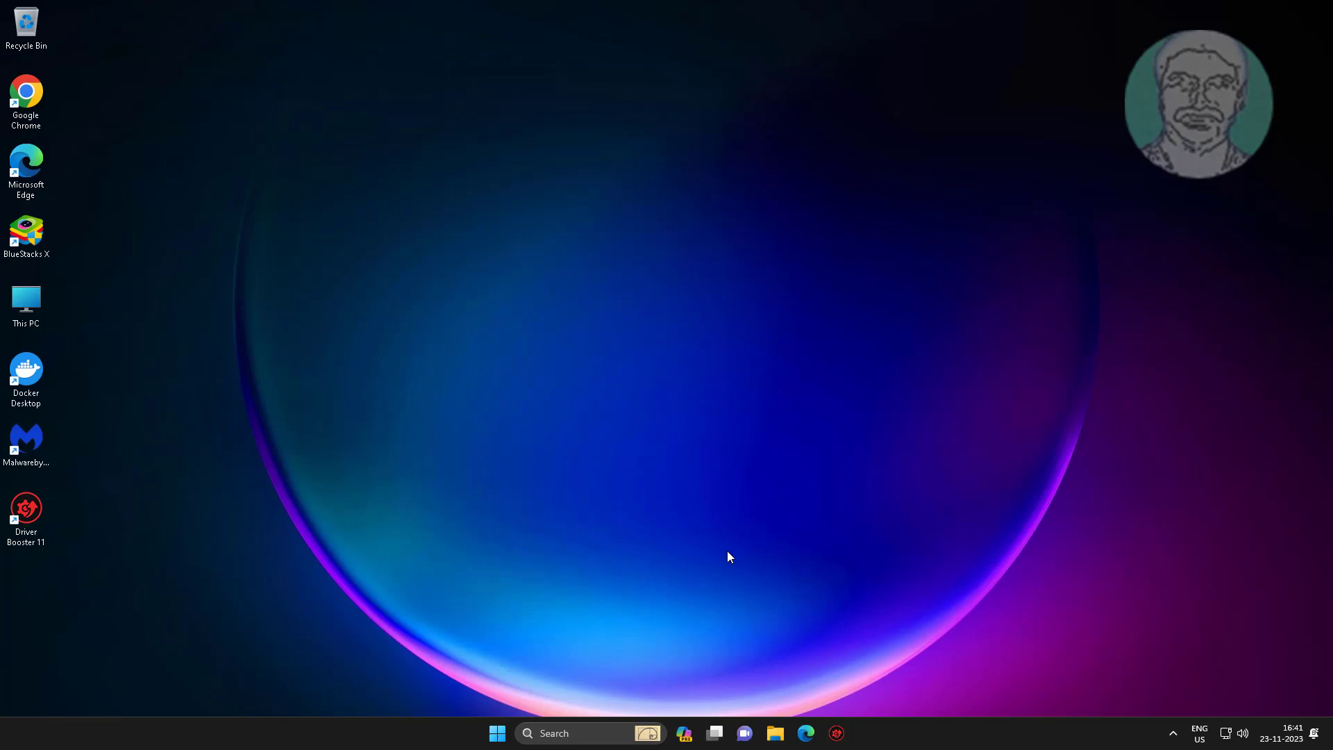
pyautogui.moveTo(497, 733)
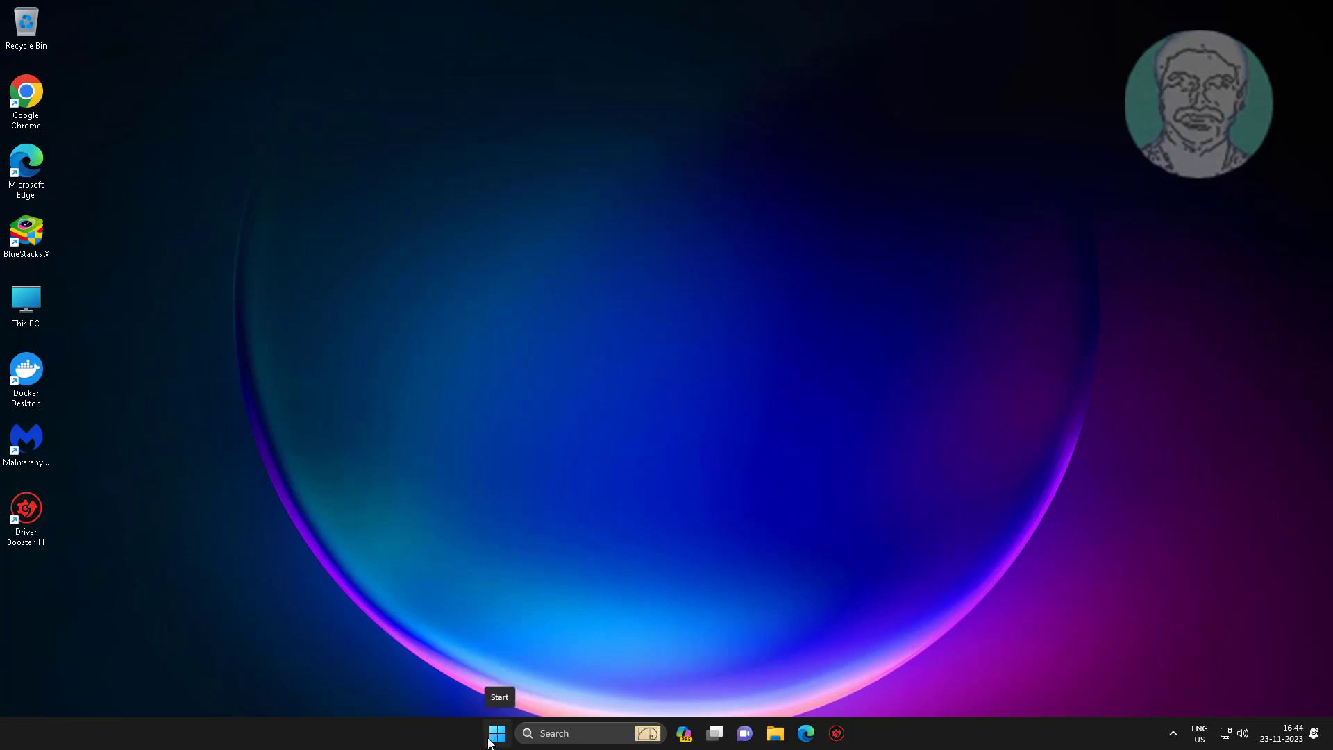
# - Restart the PC from the Start menu power options, then search 'serv' to reopen Services
pyautogui.click(497, 733)
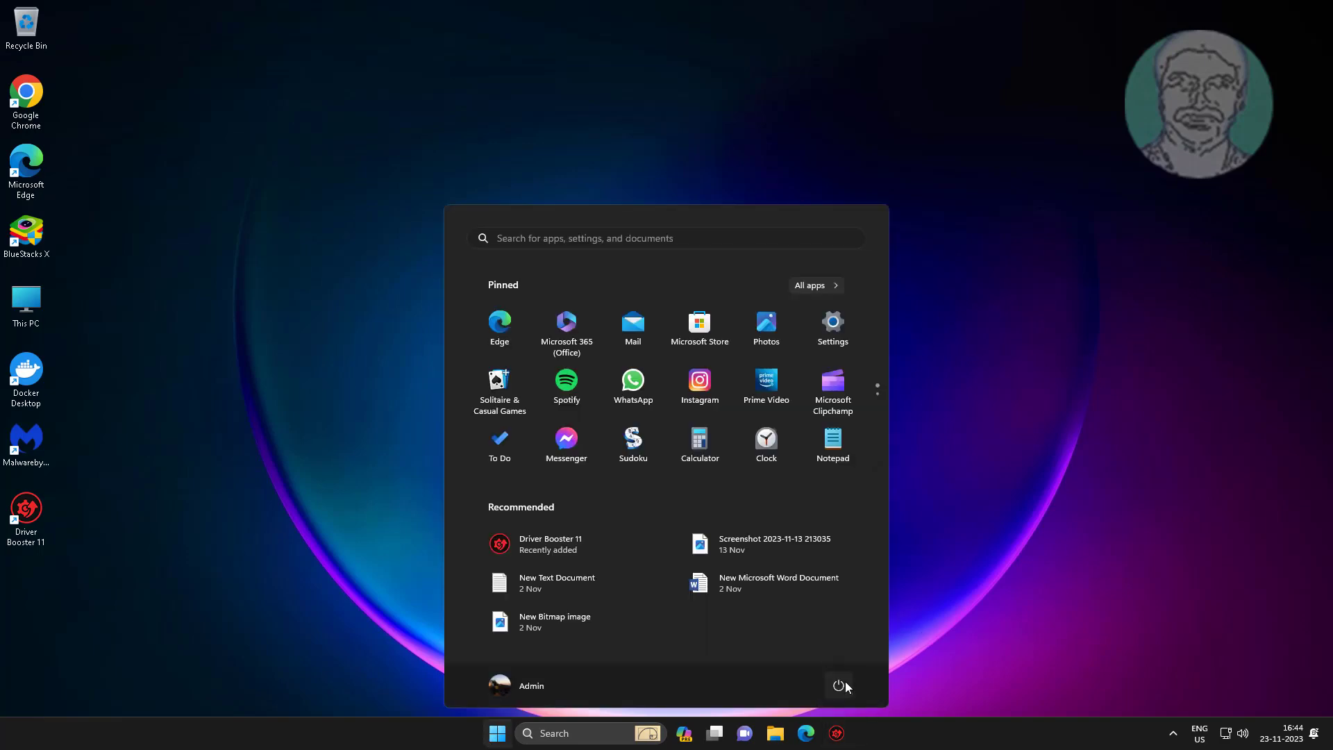
pyautogui.click(840, 686)
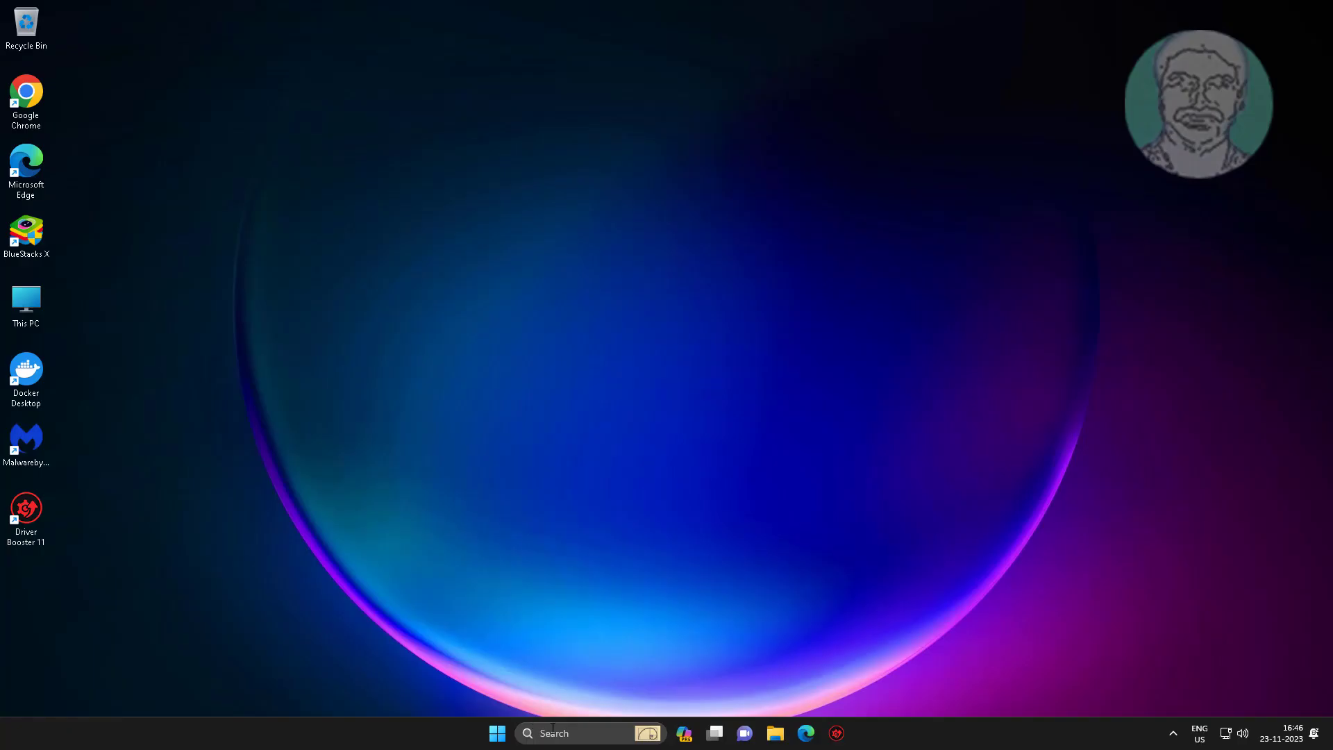
pyautogui.write('serv')
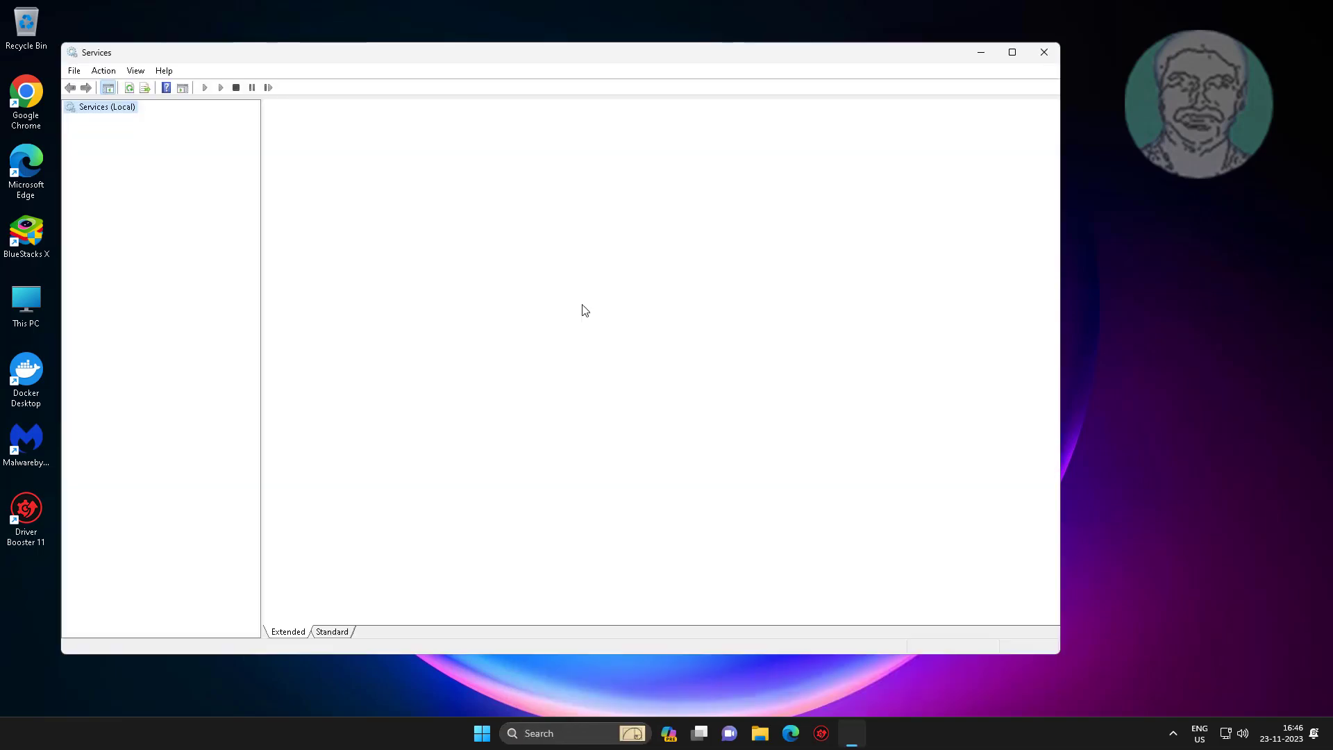
# - Start the Windows Installer service from its Properties so it shows Running with Manual startup
pyautogui.click(109, 107)
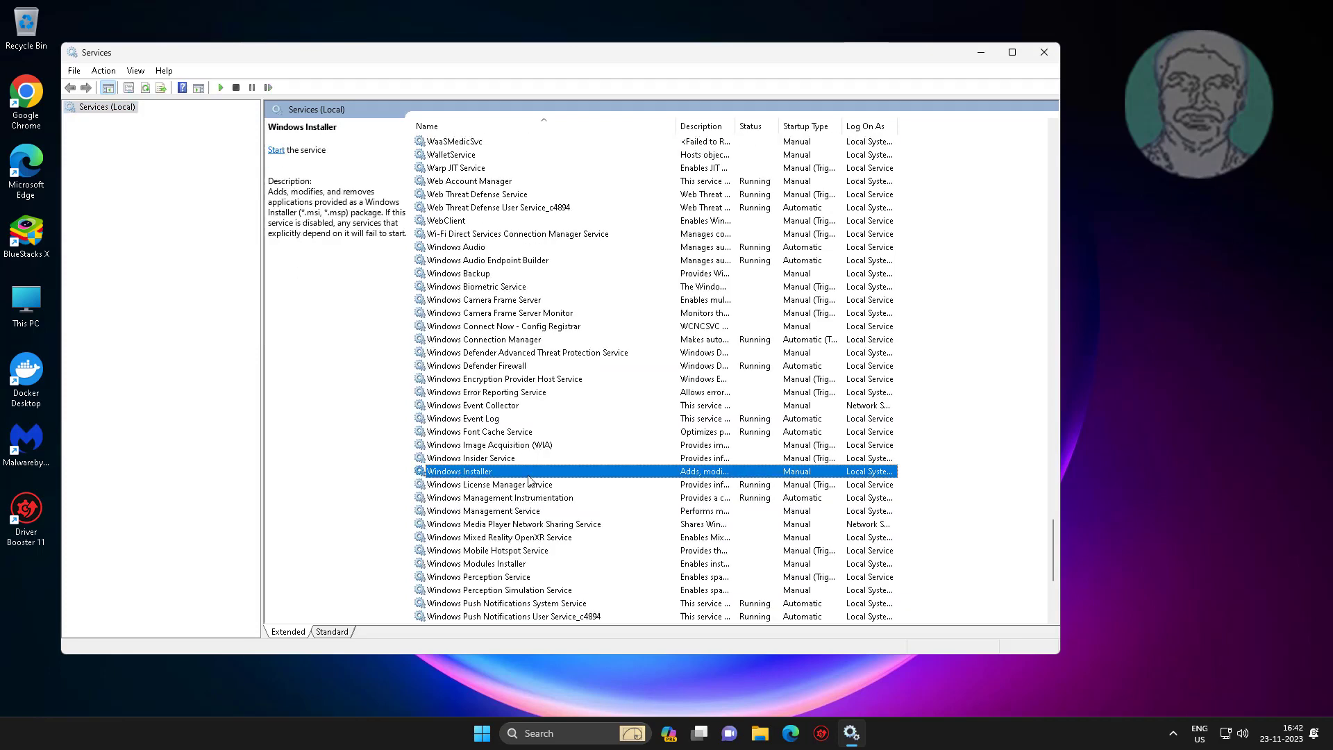
pyautogui.doubleClick(461, 471)
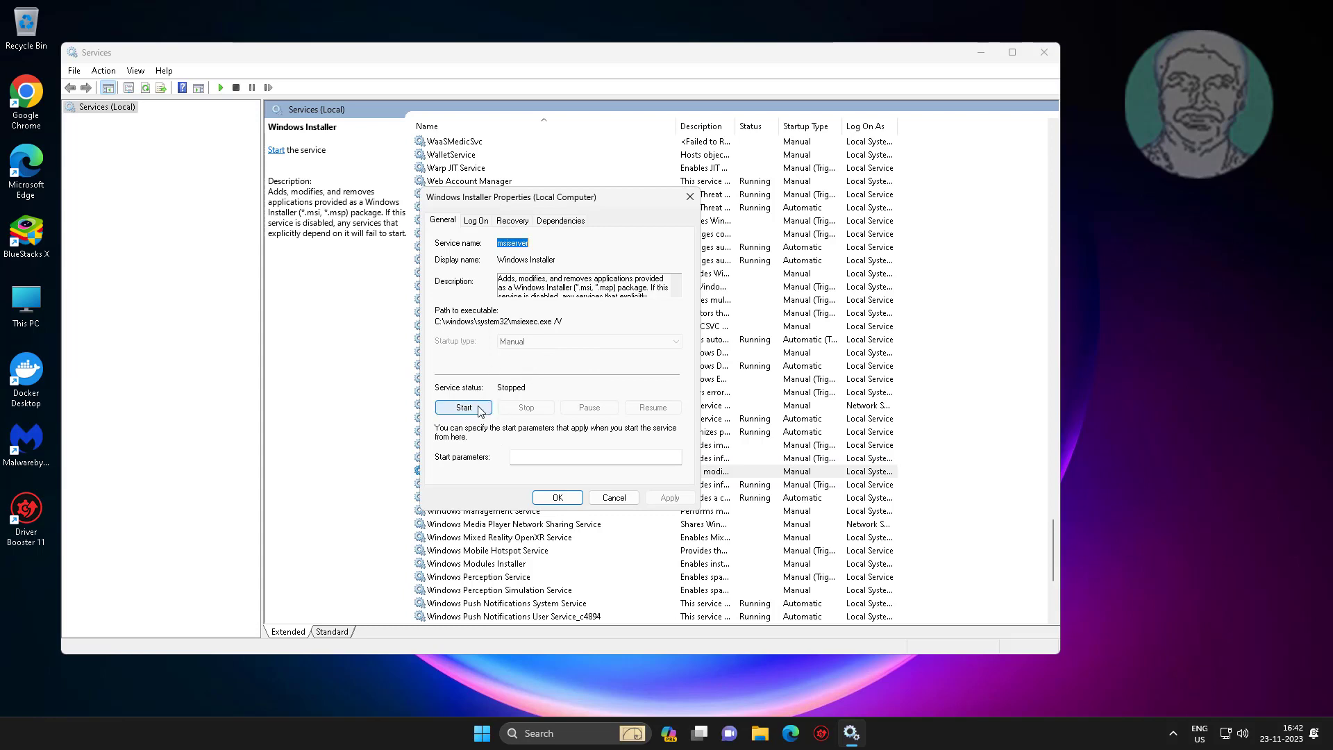
pyautogui.click(463, 407)
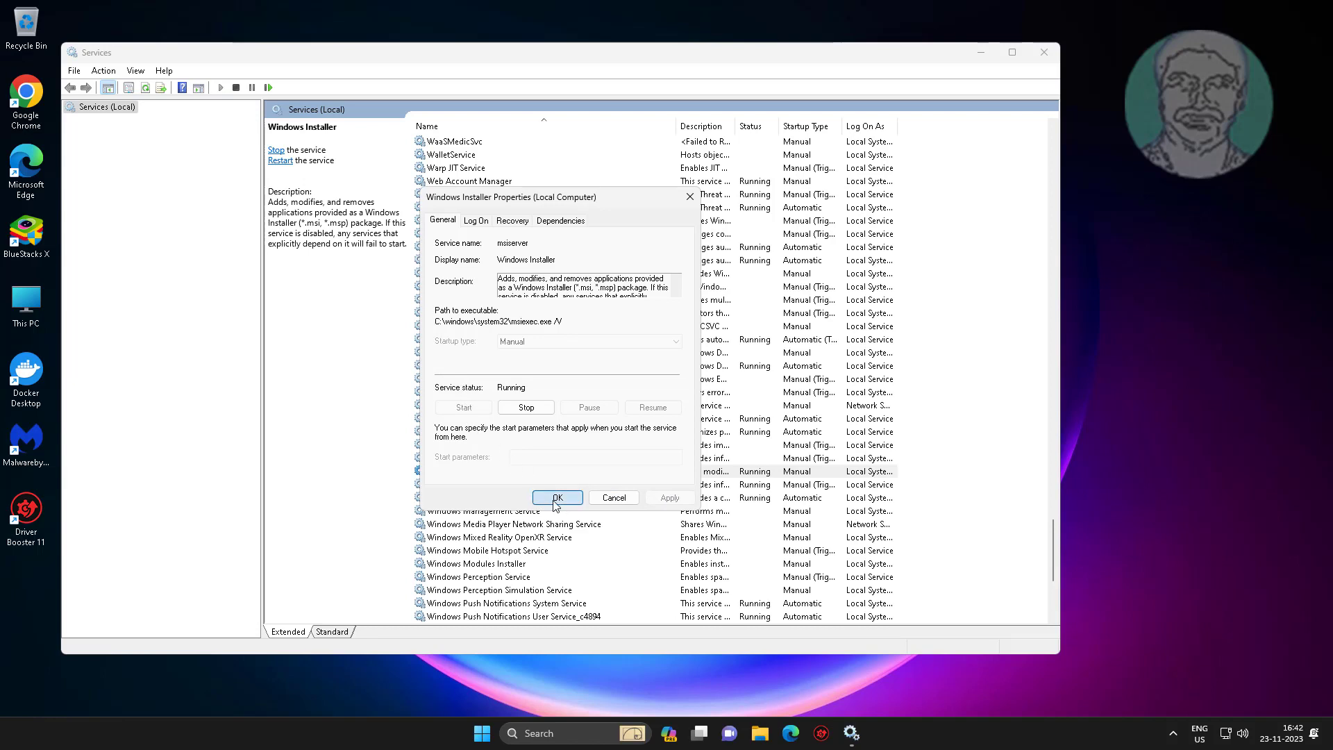
pyautogui.click(555, 497)
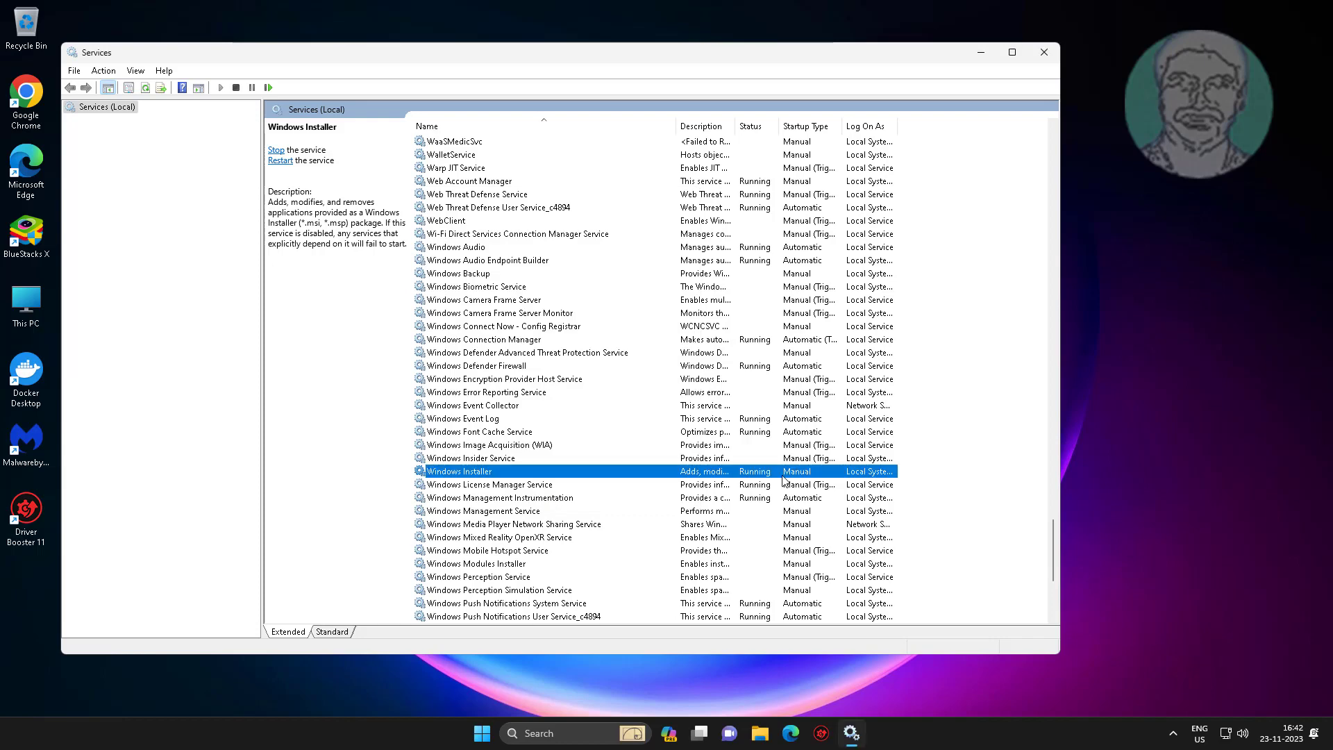